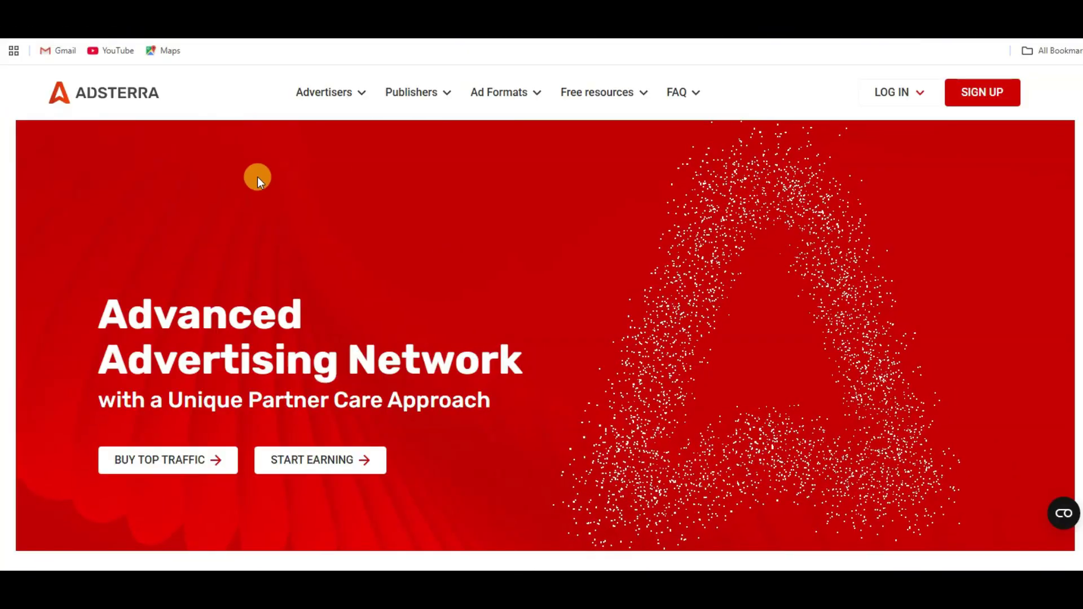
Step: Open the Adsterra publisher sign-up form via START EARNING
{"action": "scroll", "scroll_direction": "down", "scroll_amount": 3}
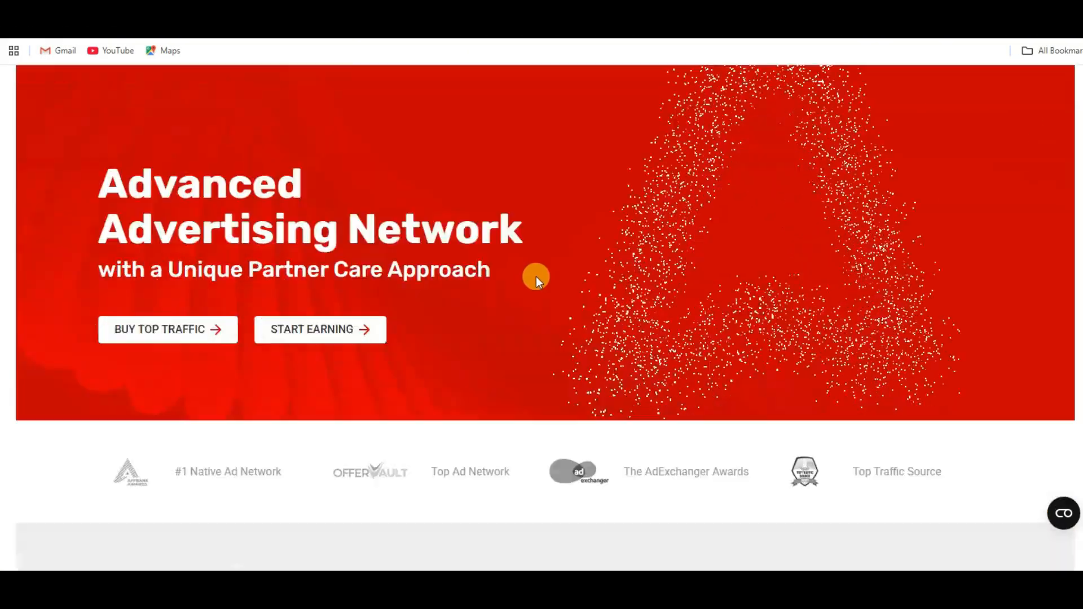
{"action": "scroll", "scroll_direction": "down", "scroll_amount": 3}
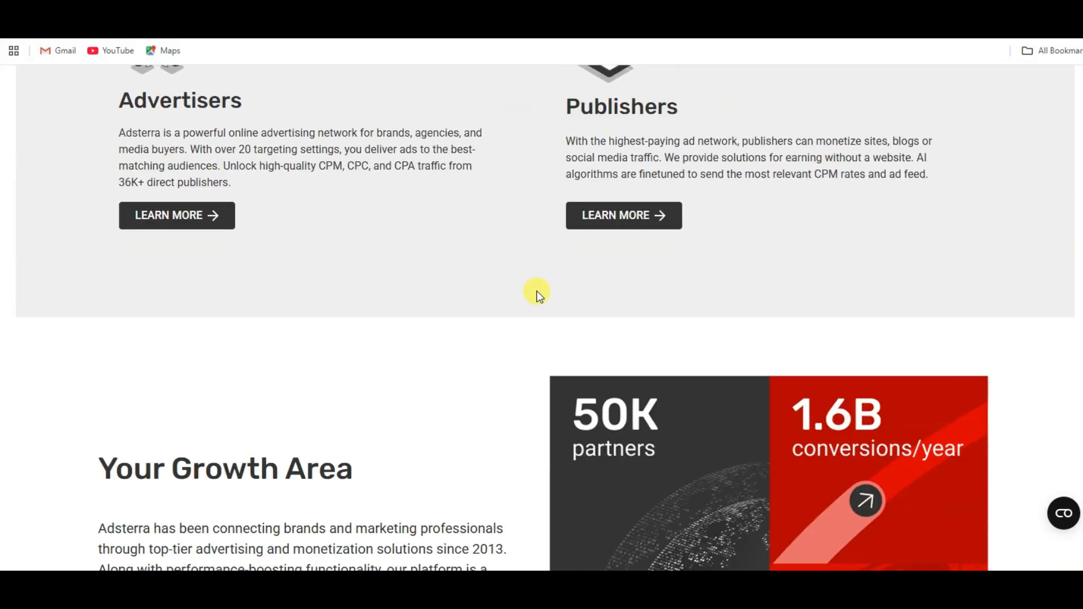
{"action": "scroll", "scroll_direction": "down", "scroll_amount": 3}
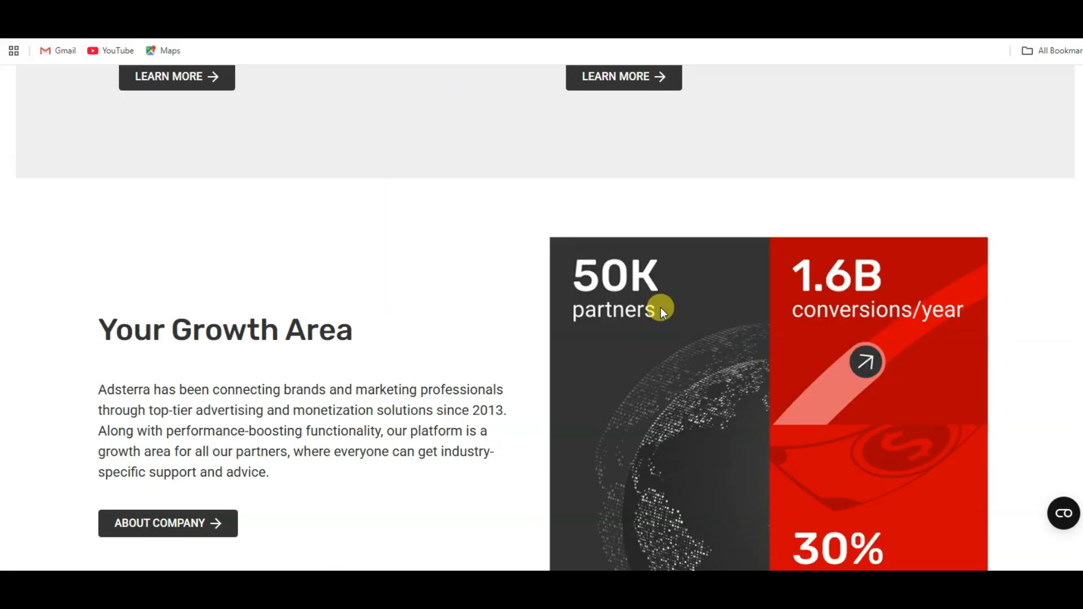
{"action": "scroll", "scroll_direction": "down", "scroll_amount": 3}
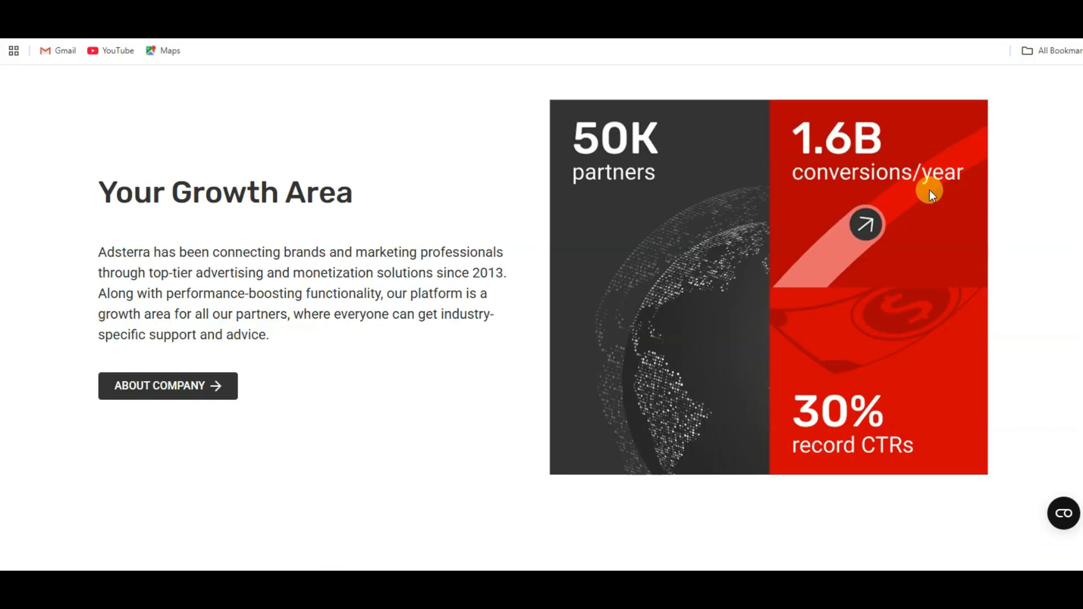
{"action": "mouse_move", "coordinate": [836, 178]}
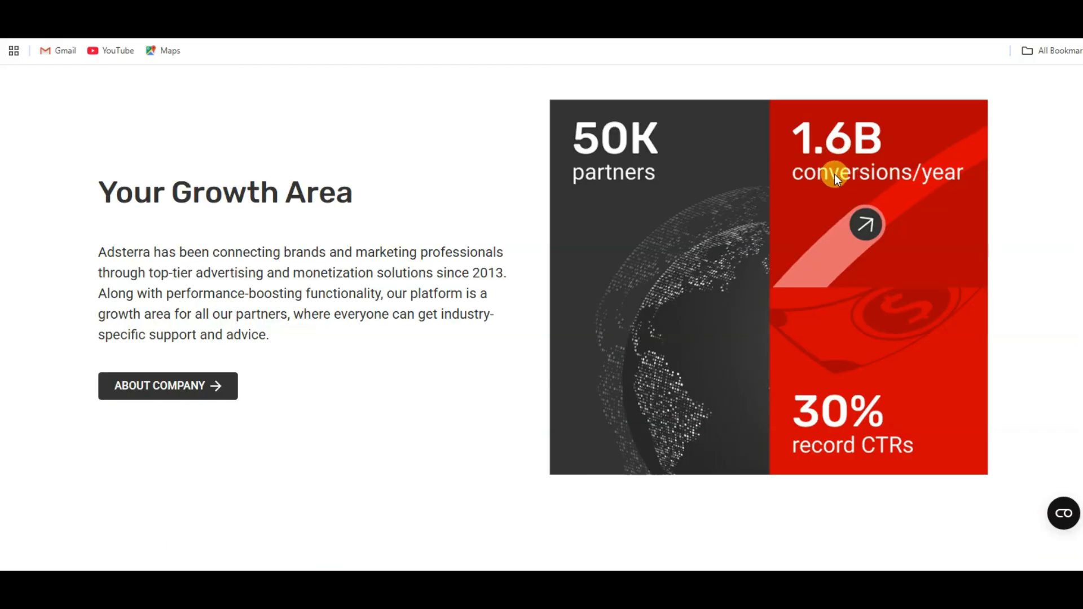
{"action": "mouse_move", "coordinate": [890, 192]}
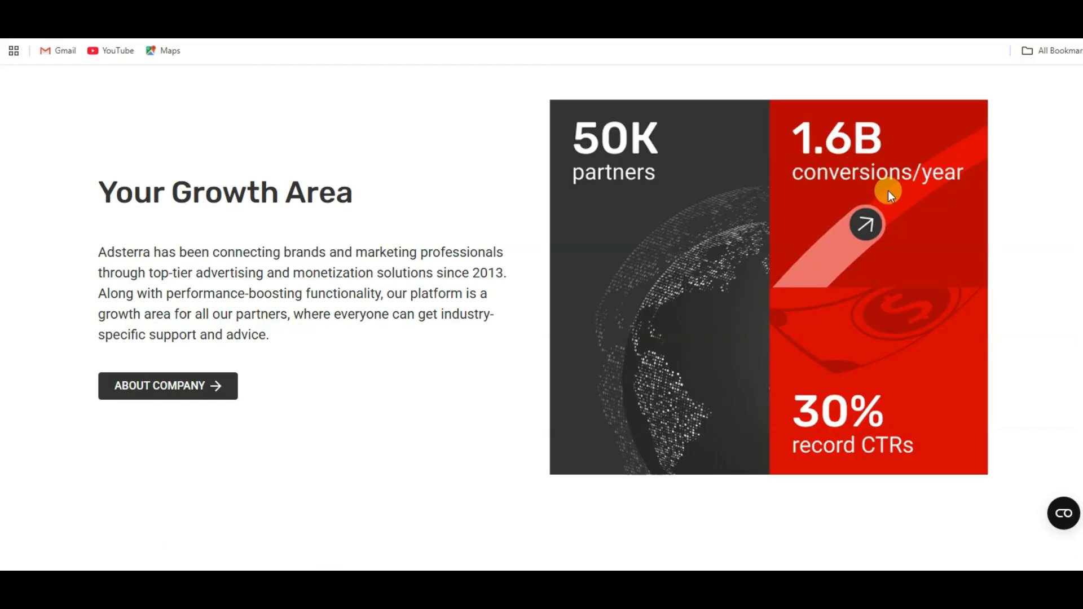
{"action": "scroll", "scroll_direction": "up", "scroll_amount": 3}
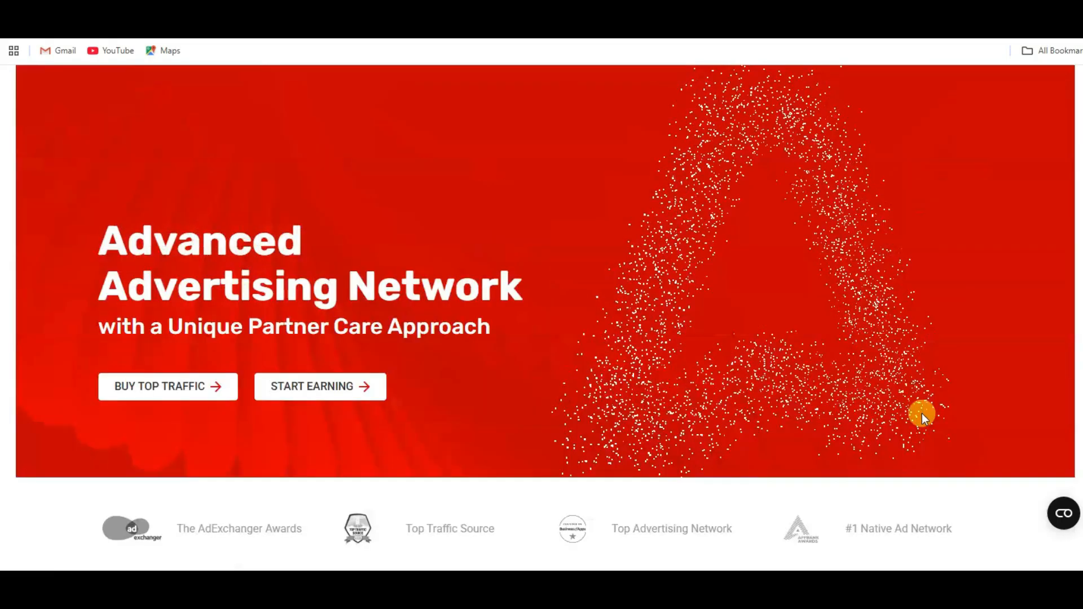
{"action": "scroll", "scroll_direction": "up", "scroll_amount": 3}
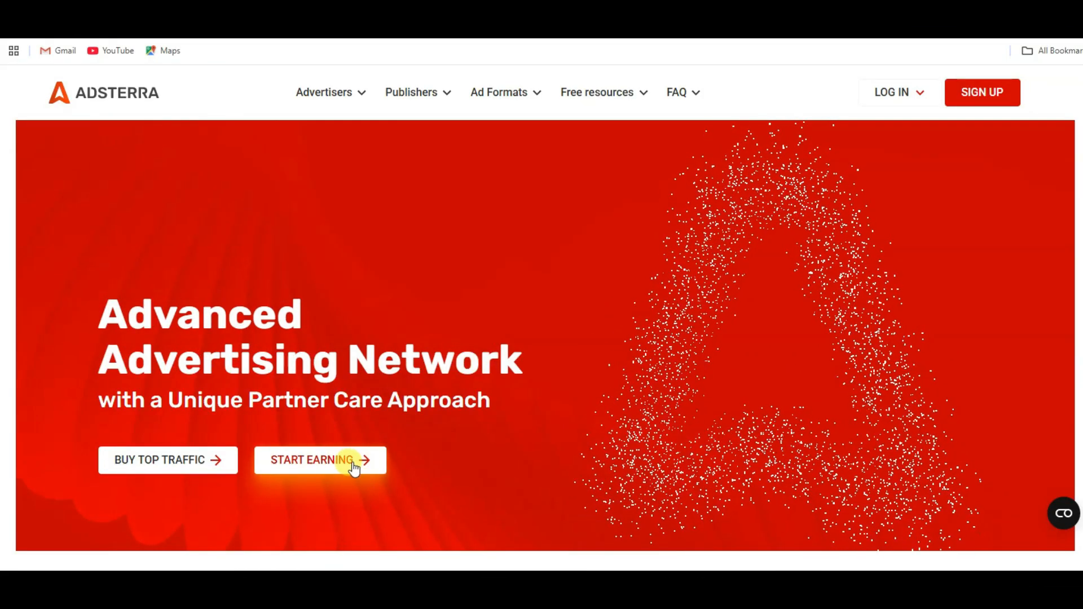
{"action": "left_click", "coordinate": [320, 460]}
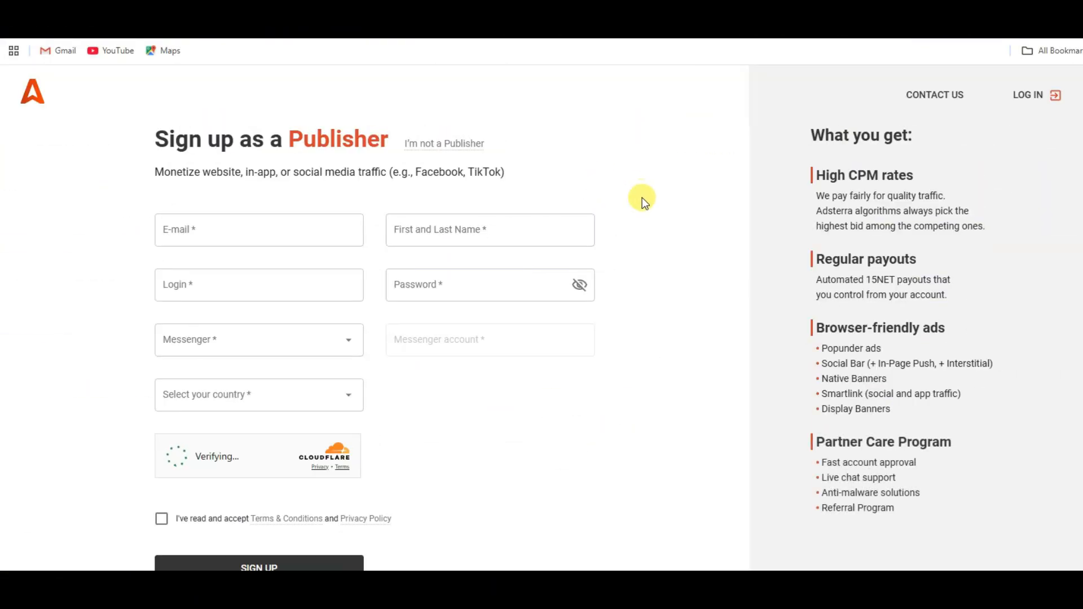
{"action": "scroll", "scroll_direction": "down", "scroll_amount": 3}
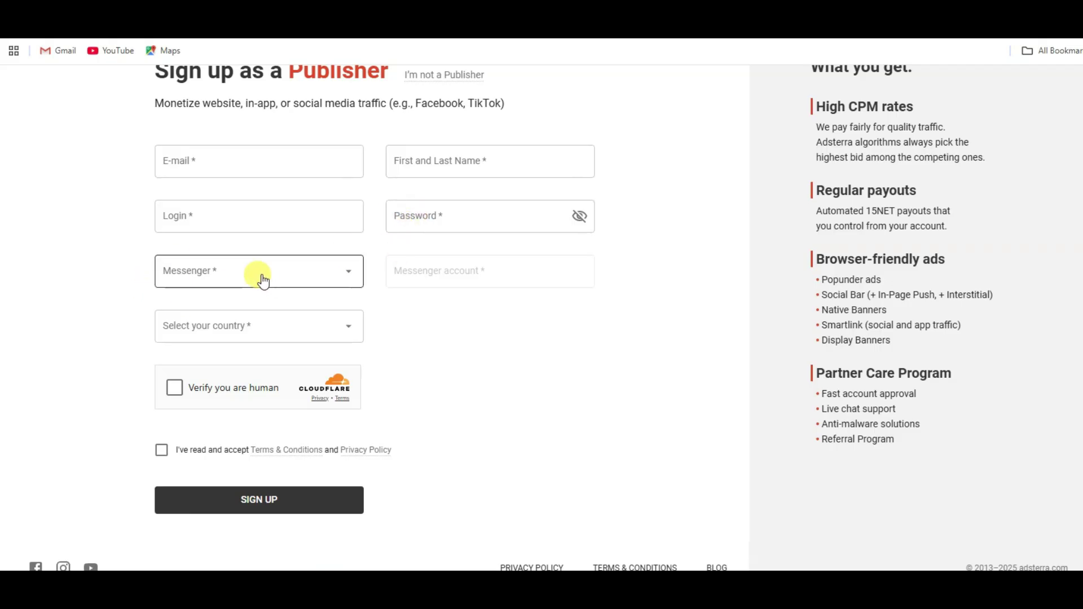
Step: Choose Telegram as messenger, pass the Cloudflare human check and accept the terms
{"action": "left_click", "coordinate": [259, 270]}
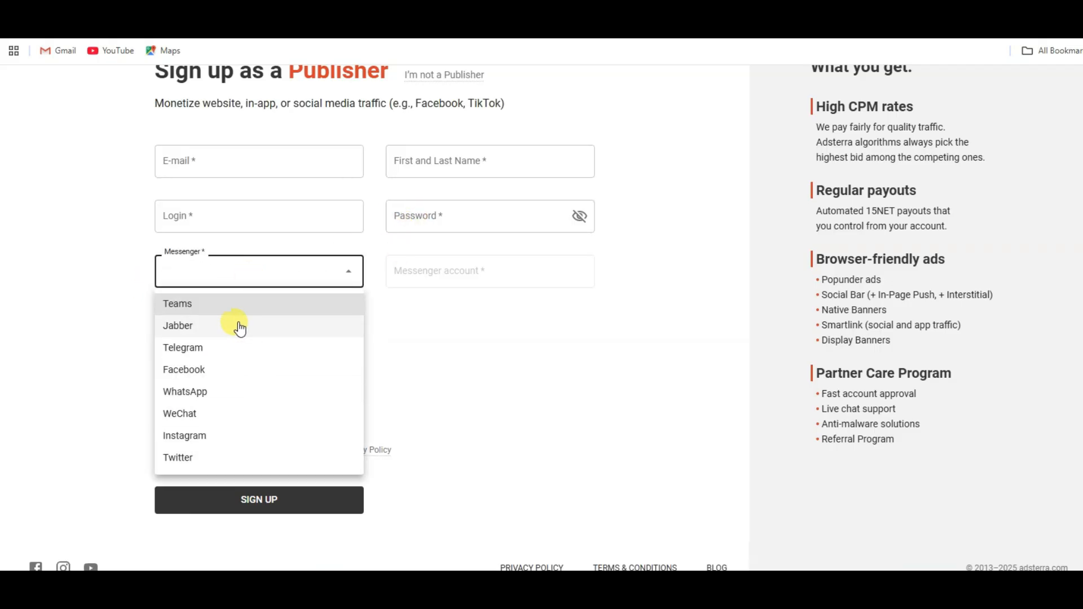
{"action": "mouse_move", "coordinate": [207, 387]}
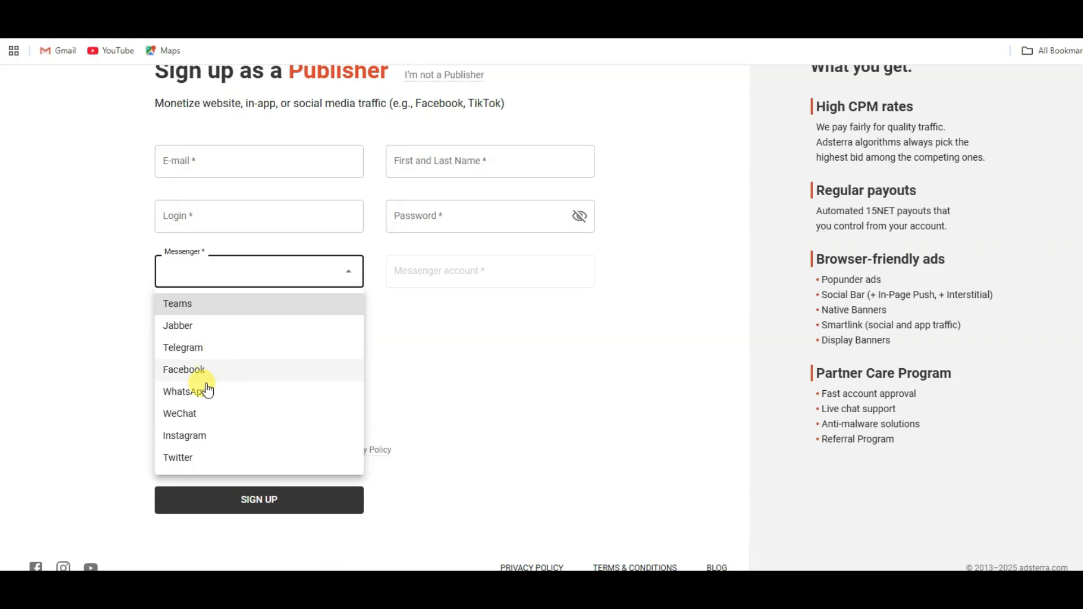
{"action": "left_click", "coordinate": [182, 347]}
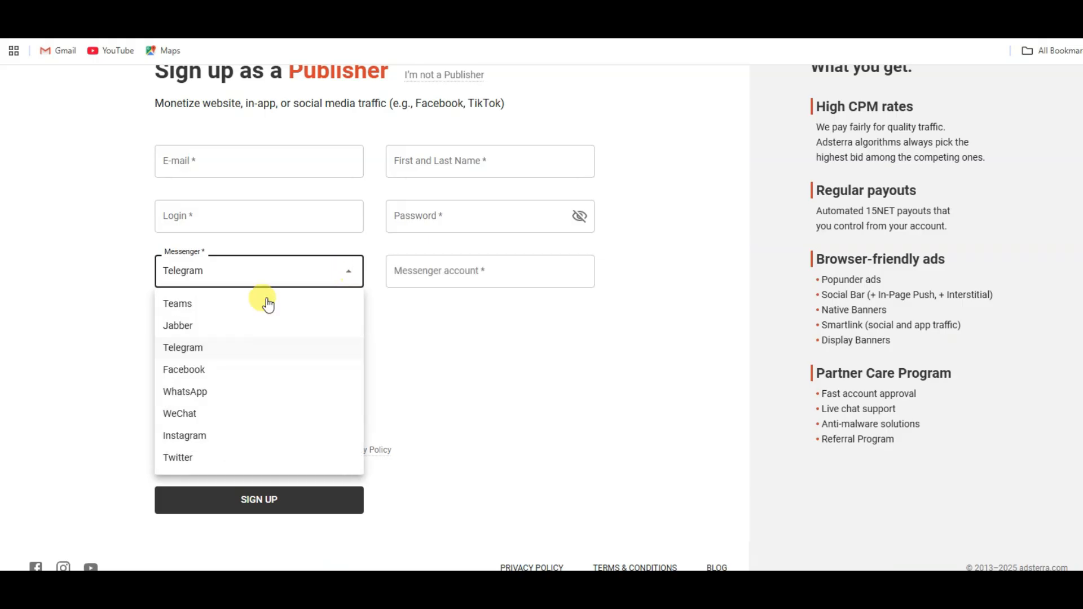
{"action": "left_click", "coordinate": [182, 348]}
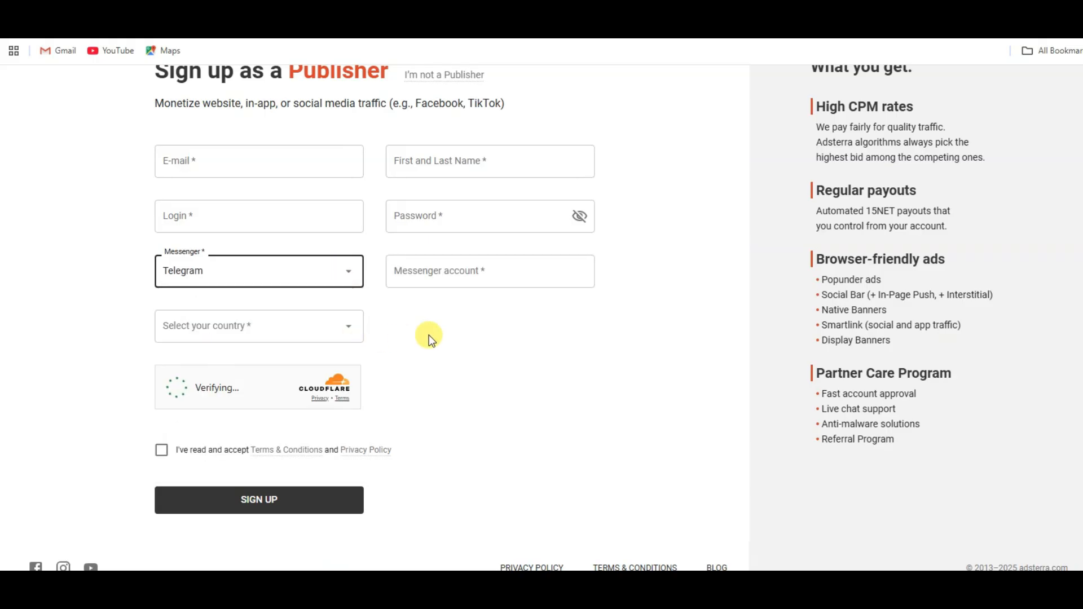
{"action": "left_click", "coordinate": [490, 271]}
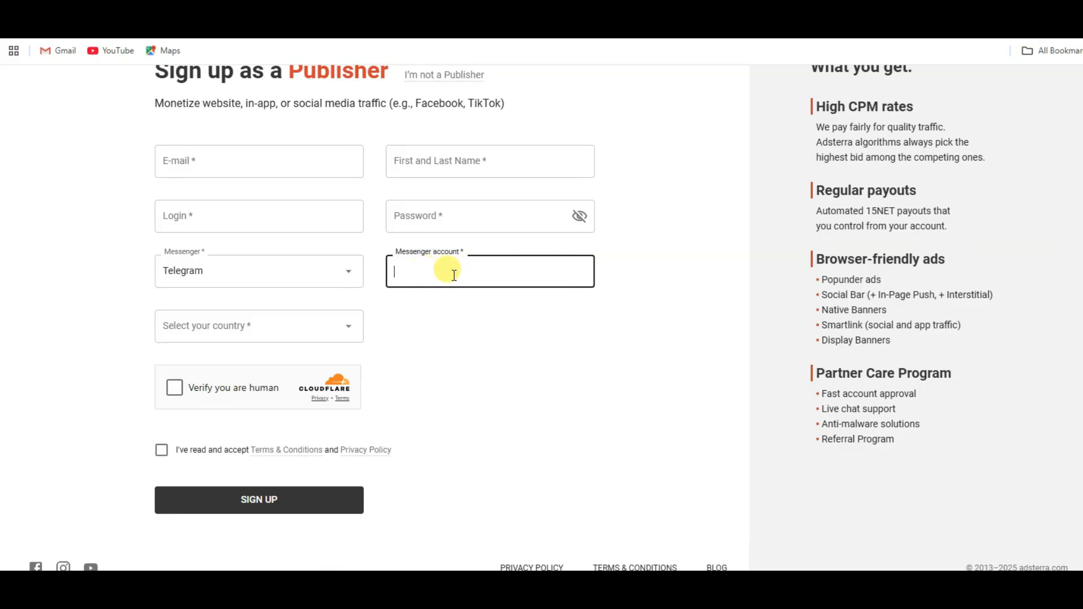
{"action": "left_click", "coordinate": [258, 325]}
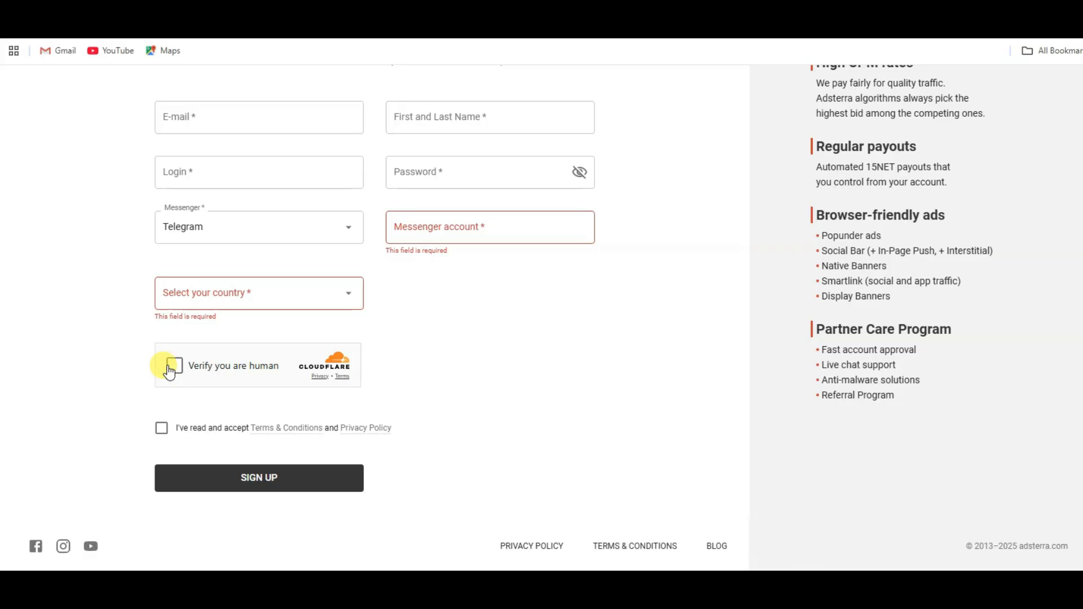
{"action": "left_click", "coordinate": [170, 366]}
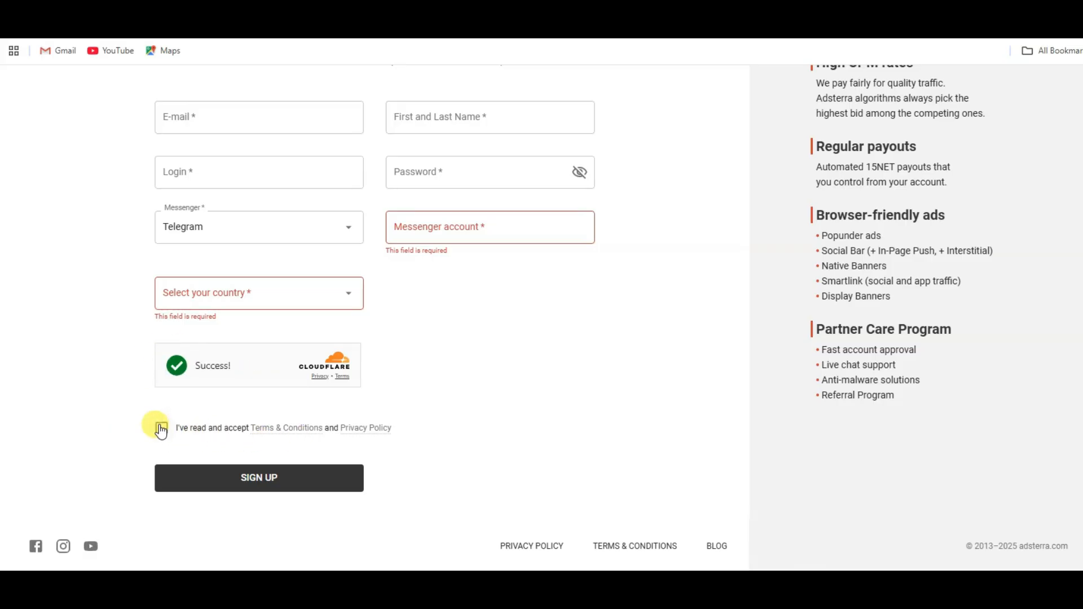
{"action": "left_click", "coordinate": [161, 428]}
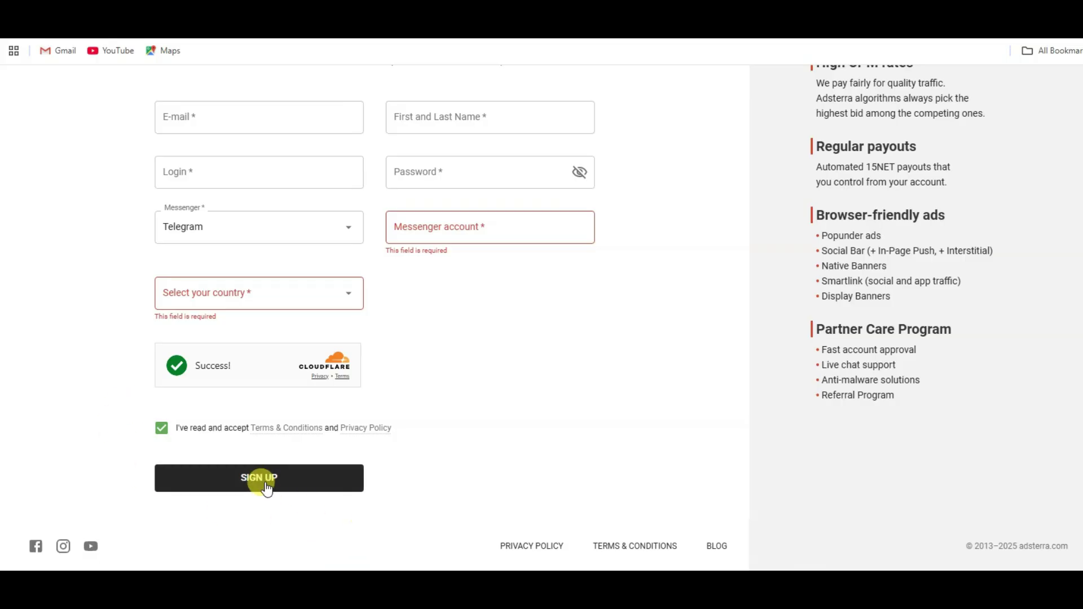
{"action": "left_click", "coordinate": [258, 477]}
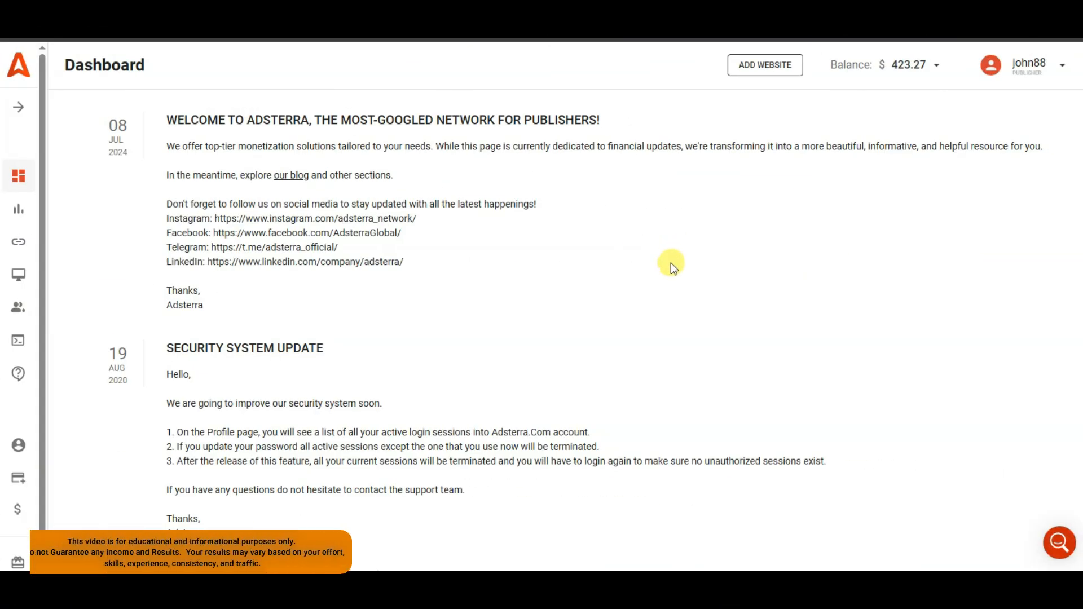
{"action": "mouse_move", "coordinate": [447, 124]}
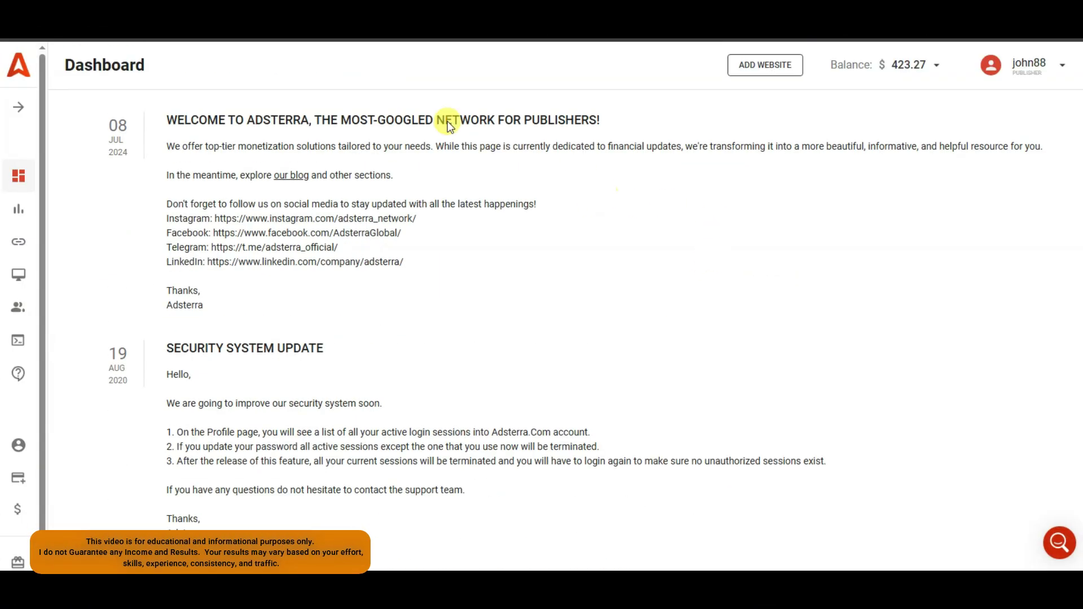
{"action": "mouse_move", "coordinate": [859, 90]}
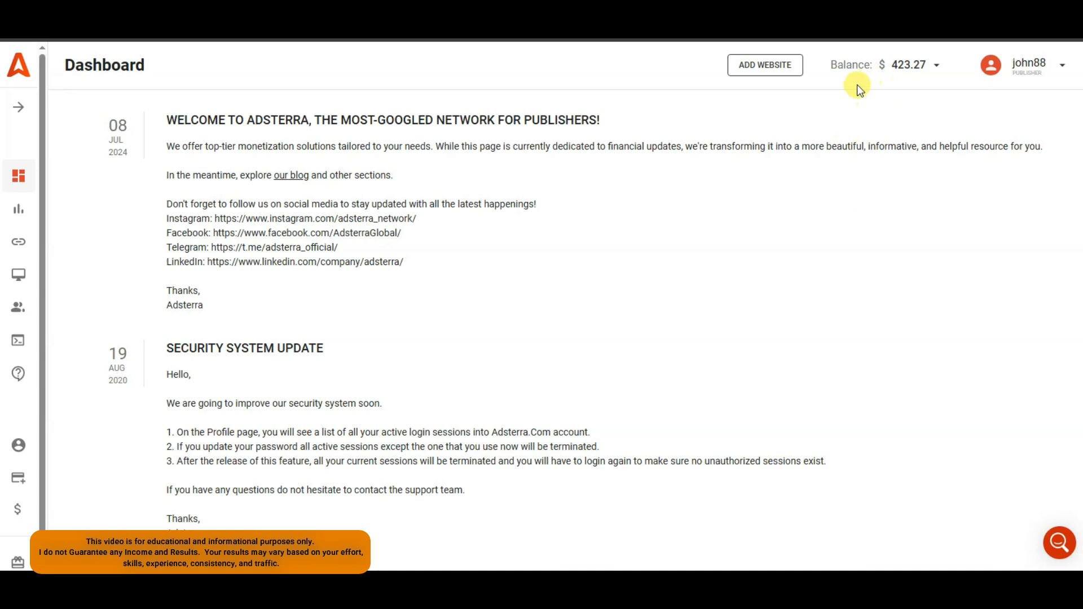
{"action": "mouse_move", "coordinate": [895, 114]}
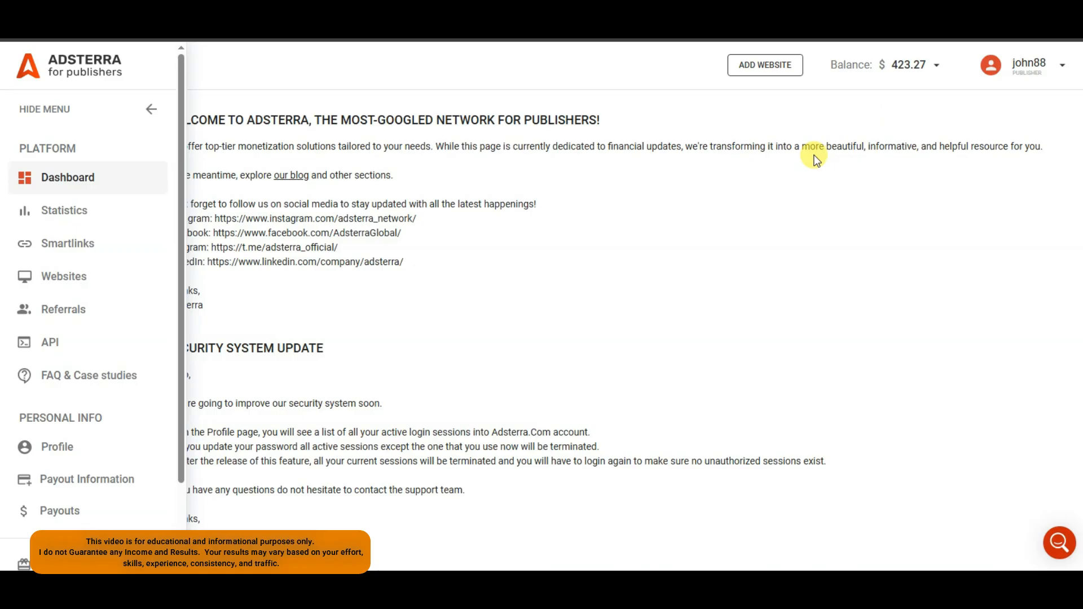
{"action": "mouse_move", "coordinate": [889, 110]}
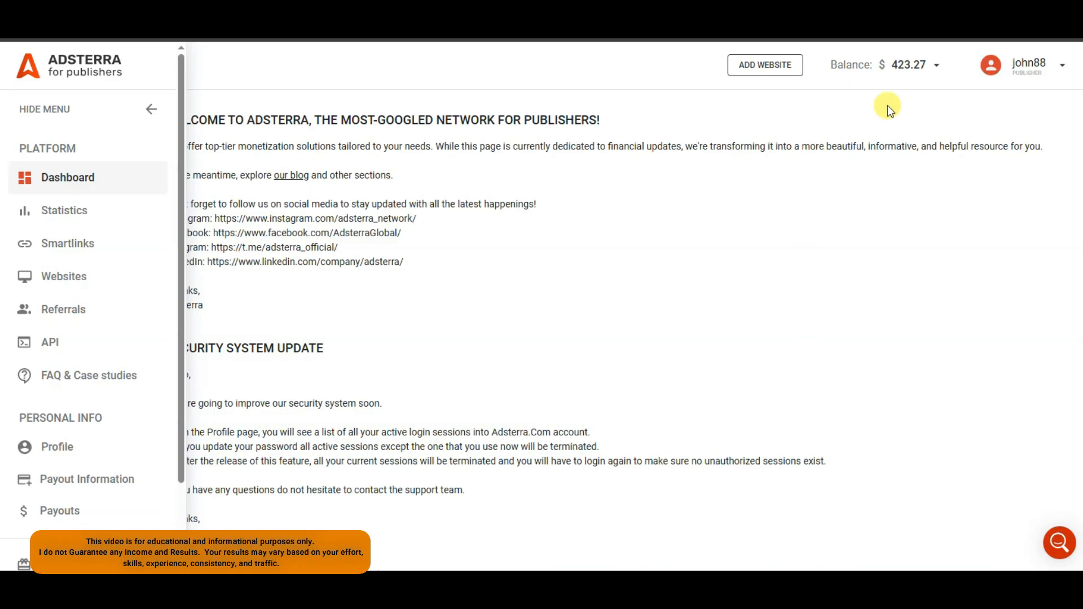
Step: Open the Smartlinks section from the left sidebar
{"action": "left_click", "coordinate": [67, 243]}
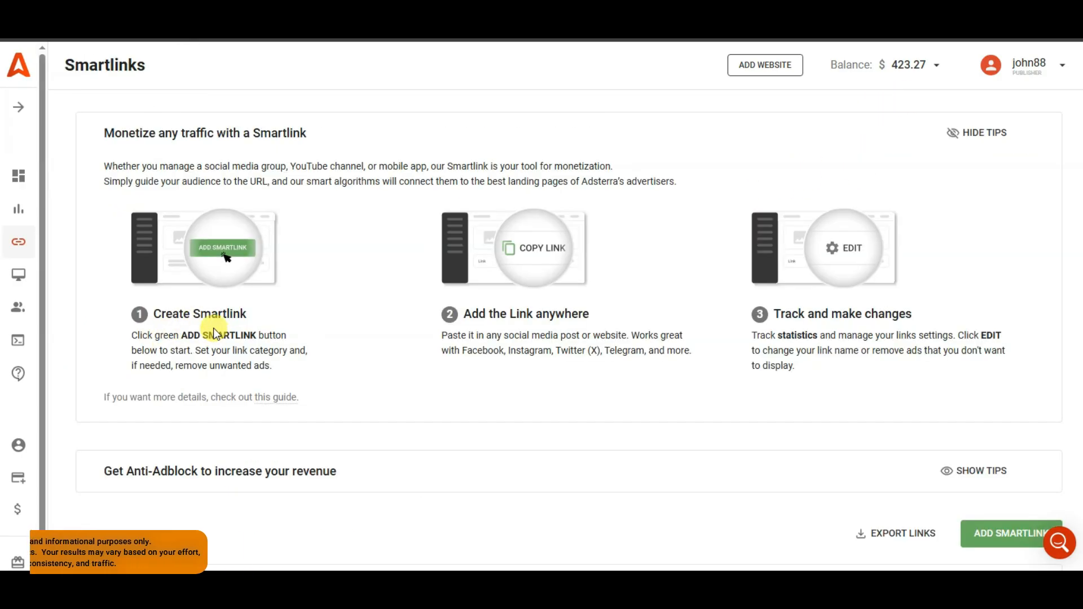
{"action": "mouse_move", "coordinate": [461, 335]}
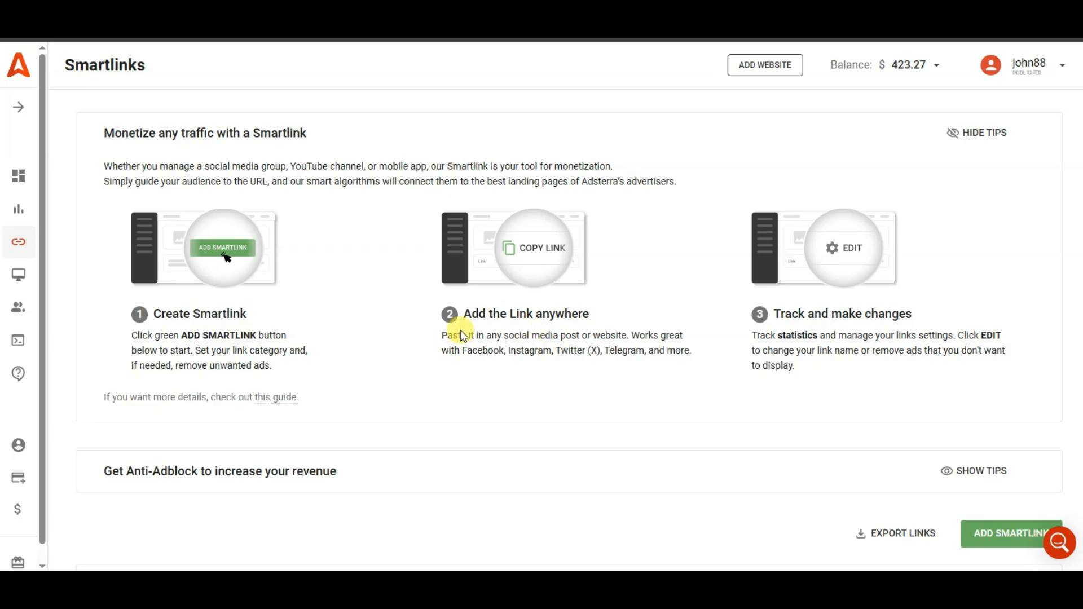
{"action": "mouse_move", "coordinate": [544, 338]}
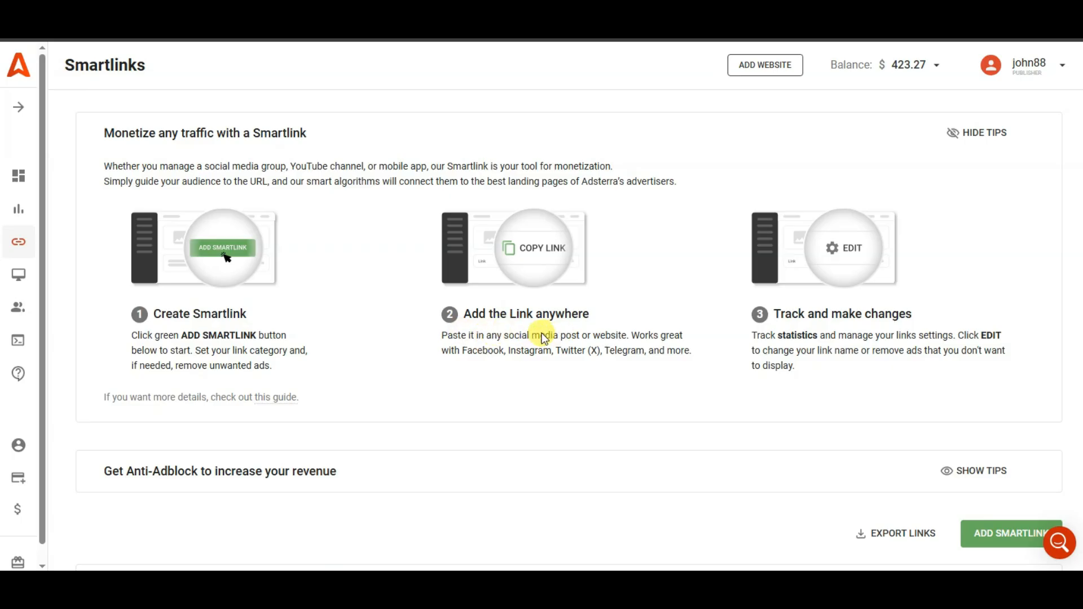
{"action": "mouse_move", "coordinate": [506, 363]}
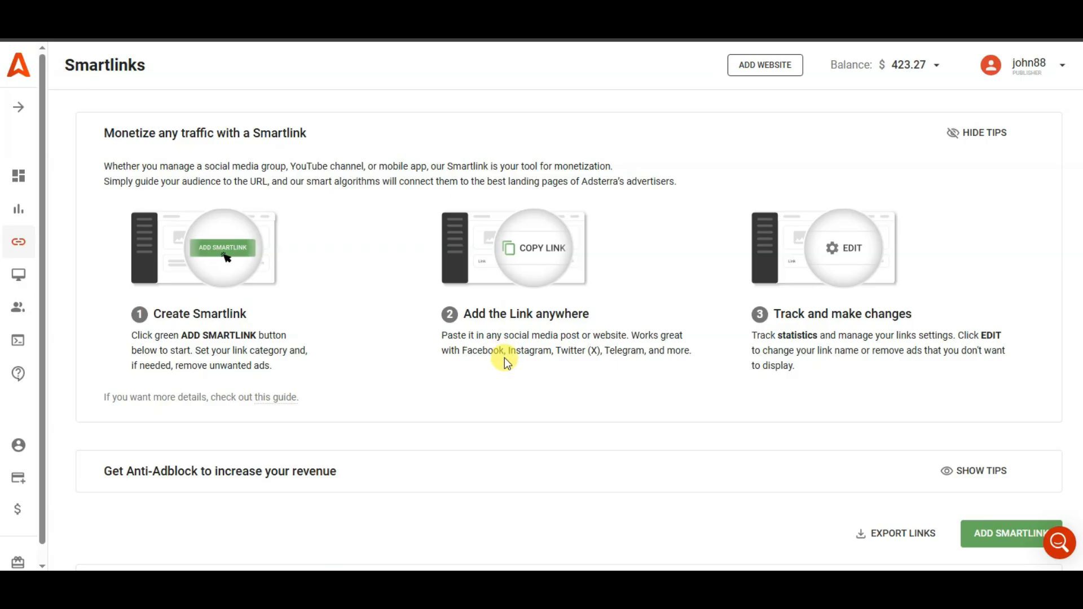
{"action": "mouse_move", "coordinate": [595, 354]}
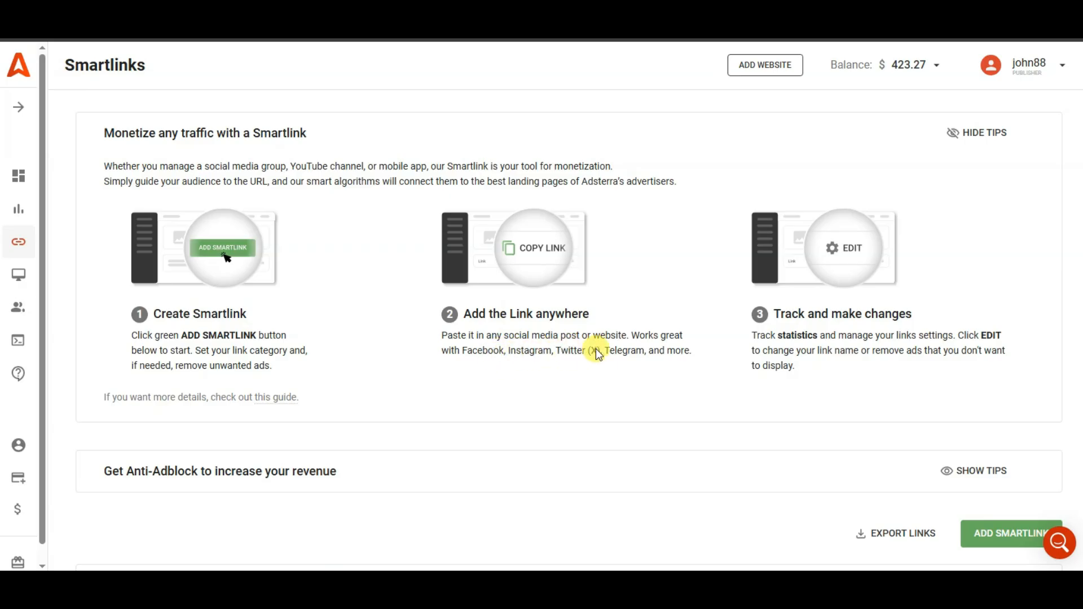
{"action": "mouse_move", "coordinate": [539, 387]}
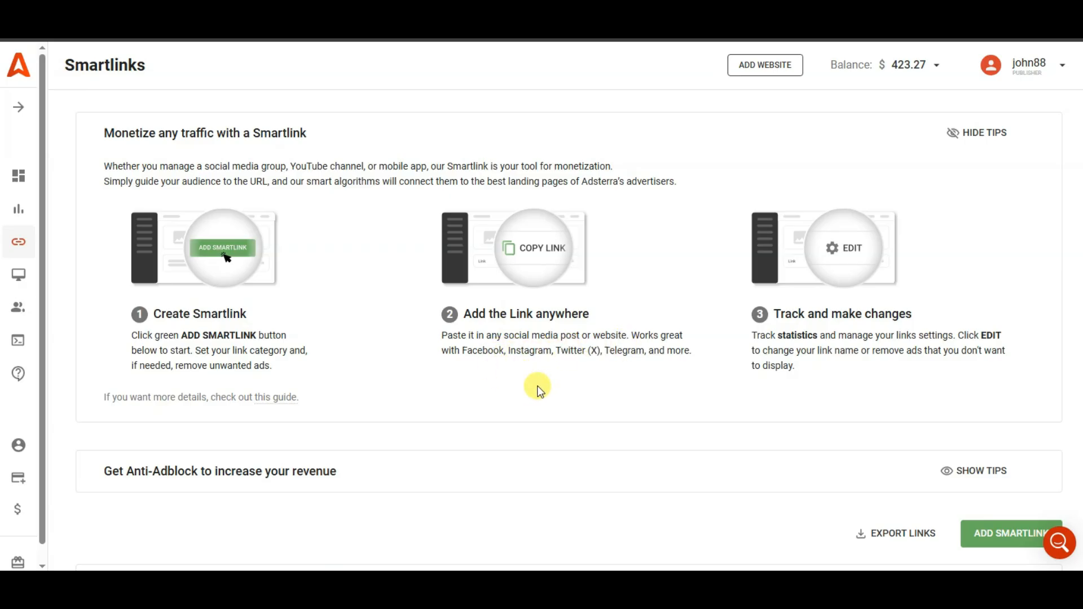
{"action": "mouse_move", "coordinate": [635, 367]}
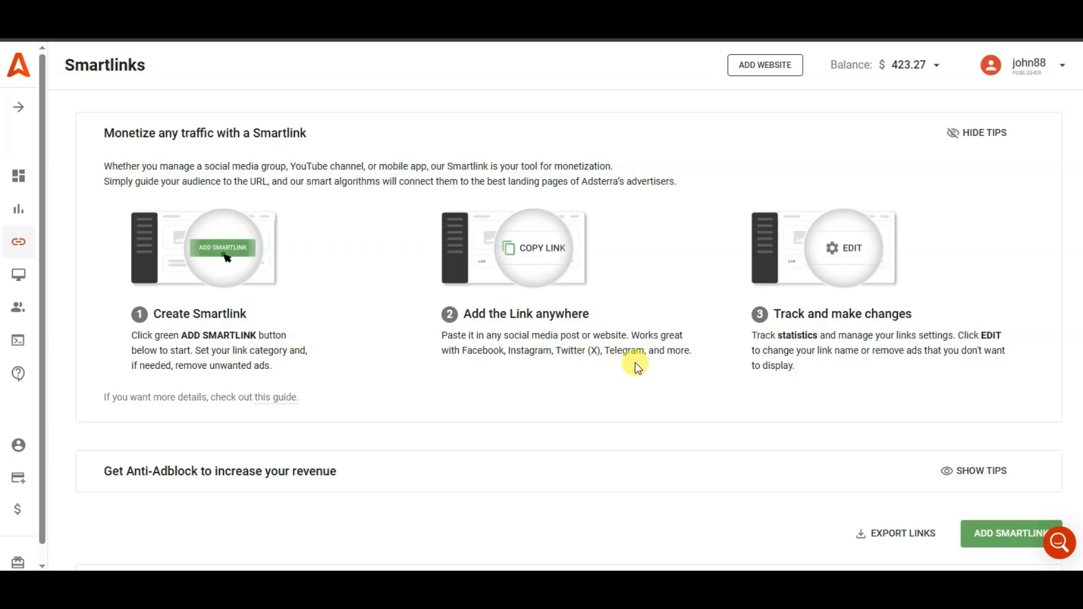
{"action": "mouse_move", "coordinate": [988, 532]}
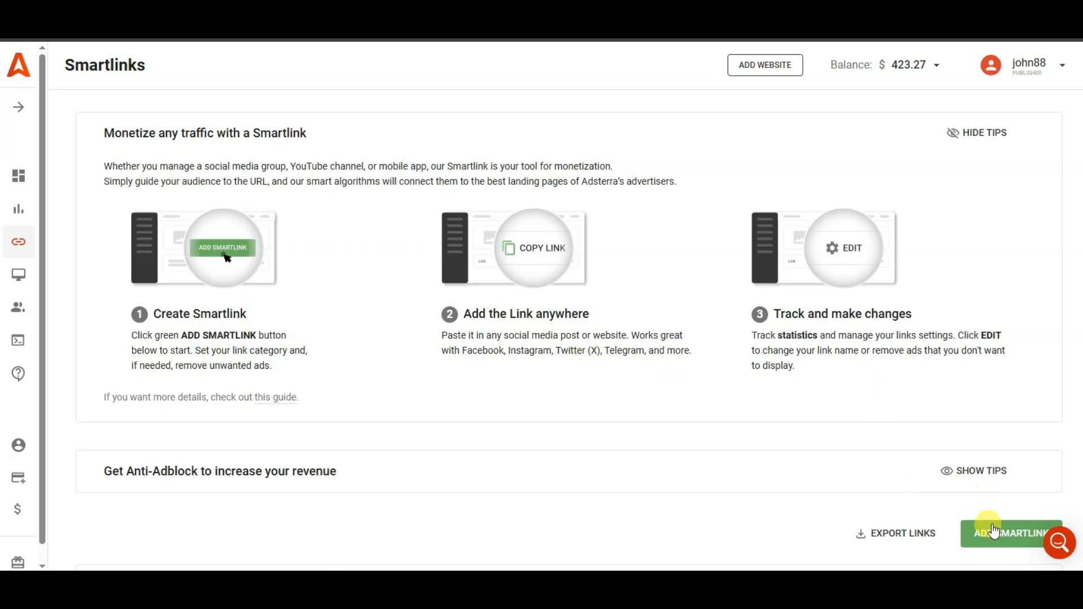
Step: Add a Smartlink with Mainstream traffic type, appearing as Smartlink_6
{"action": "left_click", "coordinate": [1010, 533]}
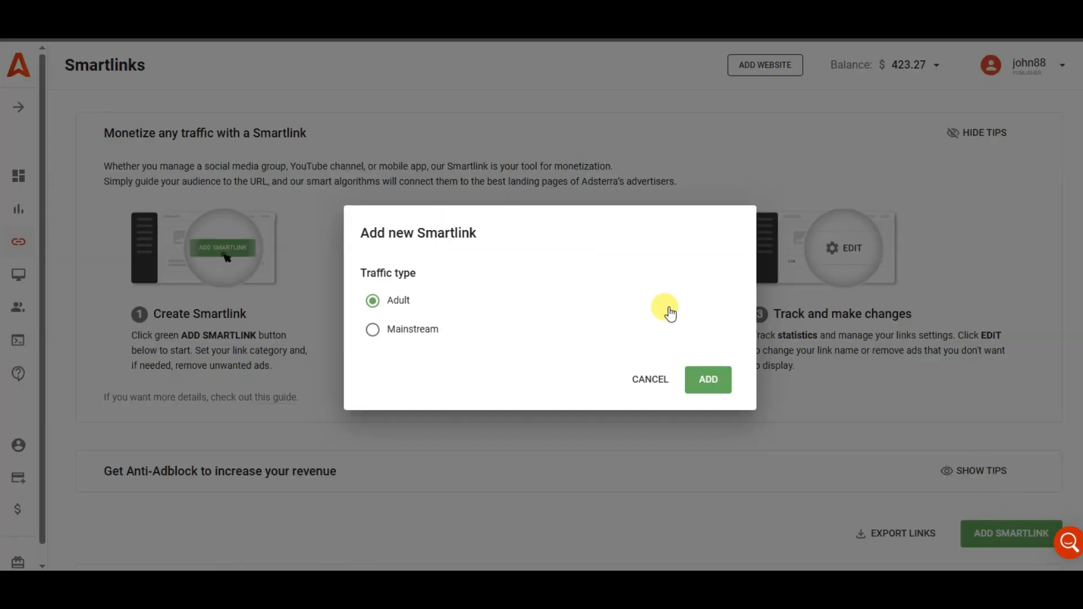
{"action": "mouse_move", "coordinate": [412, 336]}
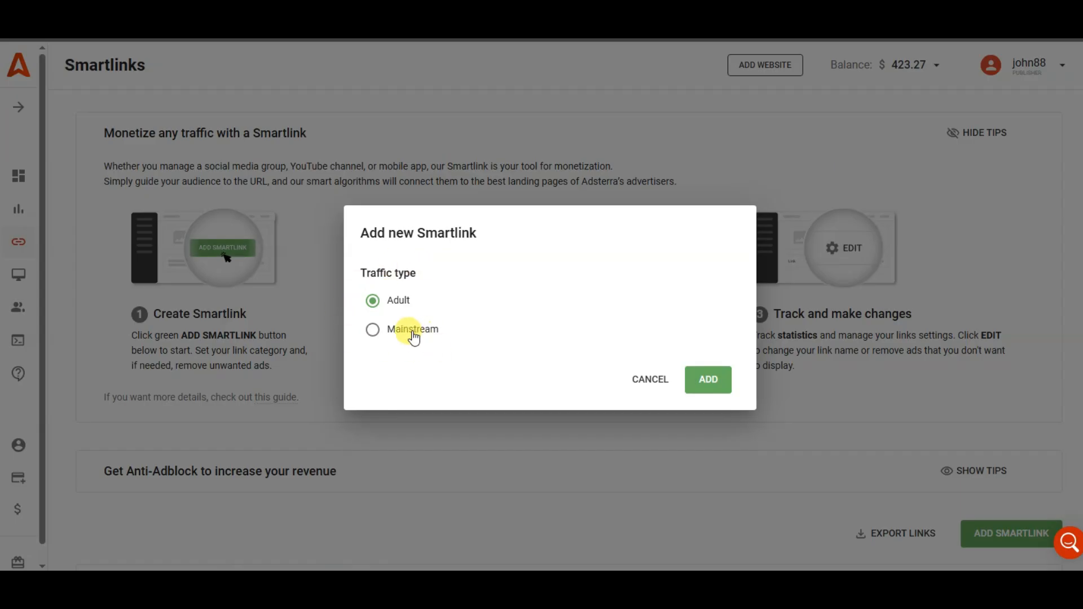
{"action": "left_click", "coordinate": [707, 379]}
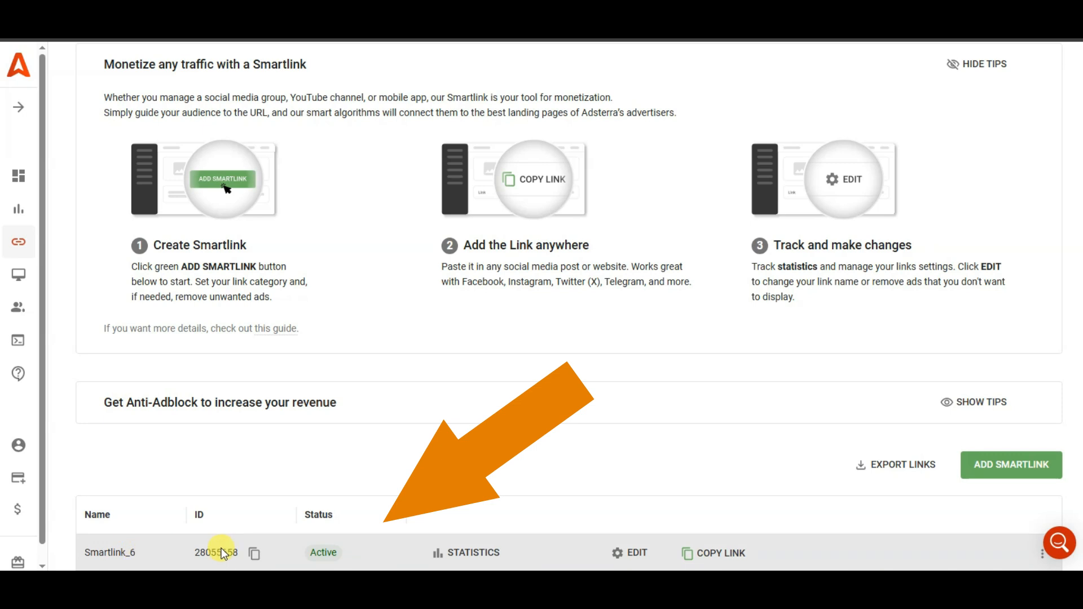
{"action": "mouse_move", "coordinate": [346, 496]}
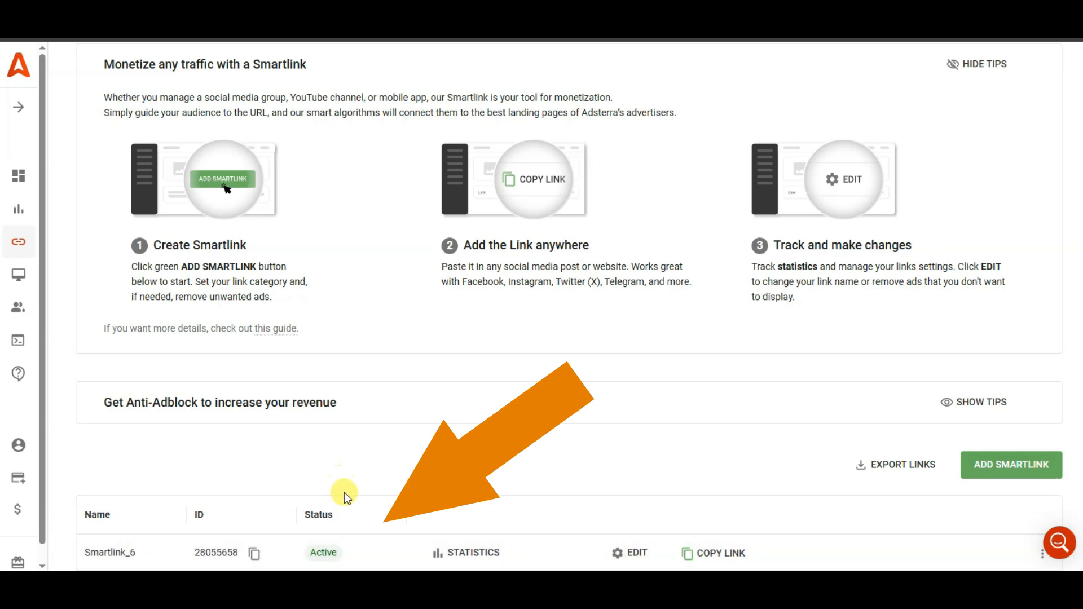
{"action": "mouse_move", "coordinate": [326, 541]}
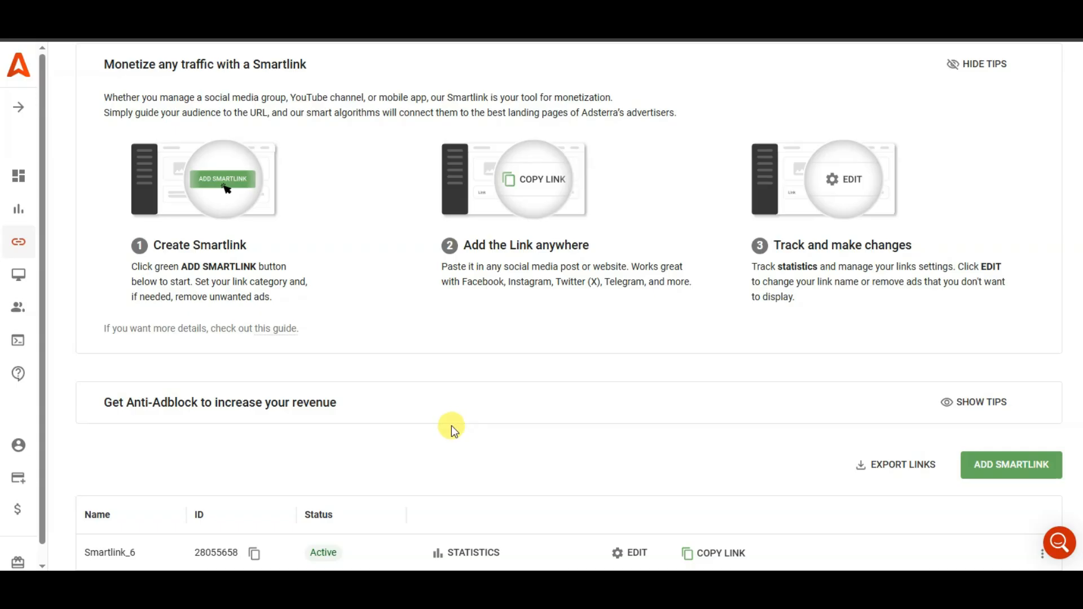
{"action": "mouse_move", "coordinate": [725, 484]}
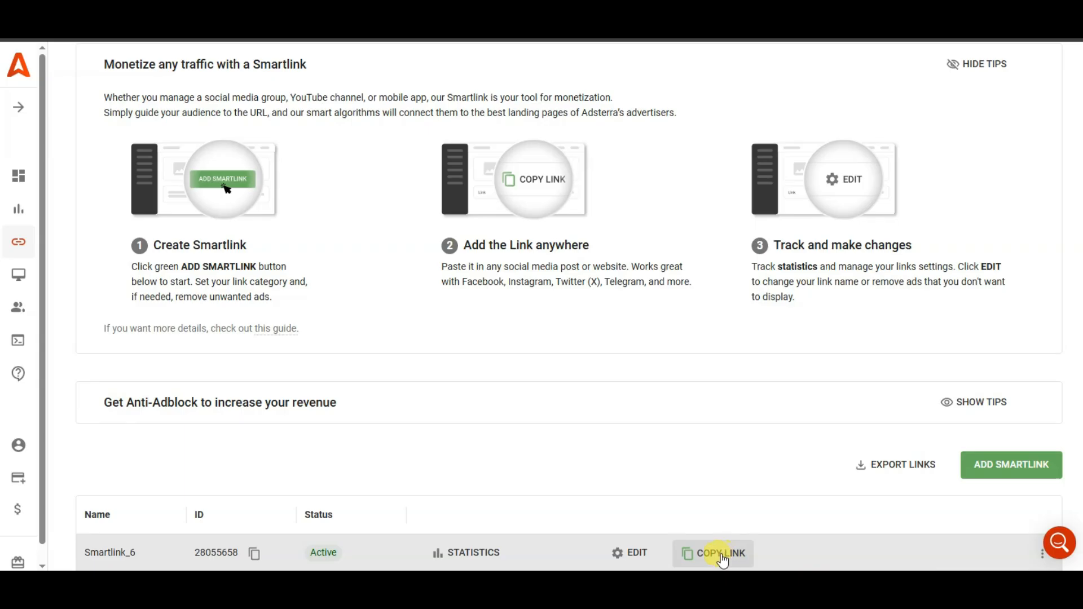
{"action": "scroll", "scroll_direction": "up", "scroll_amount": 3}
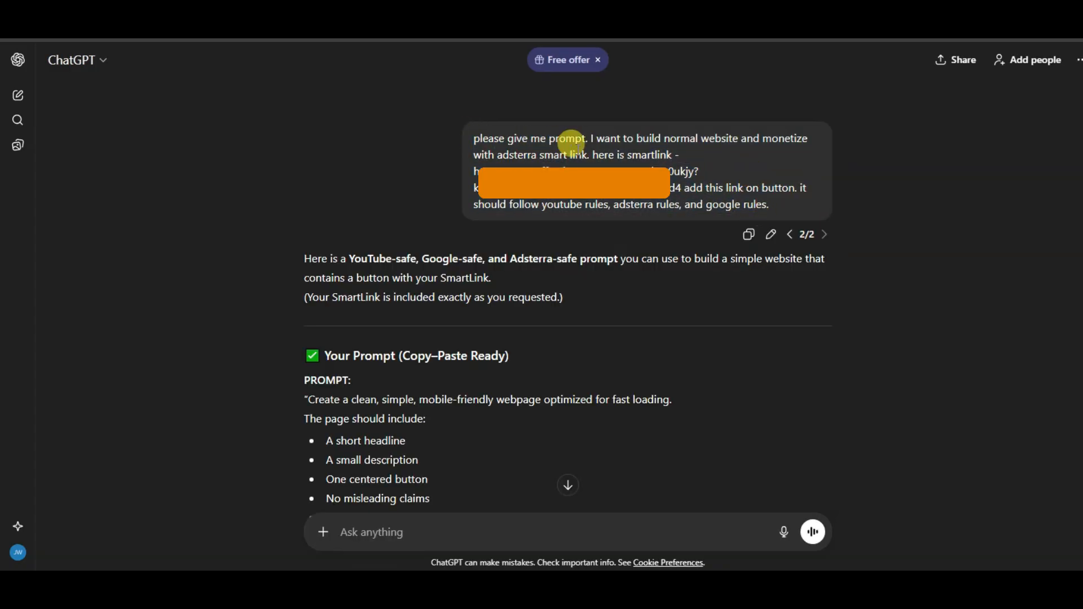
{"action": "mouse_move", "coordinate": [571, 155]}
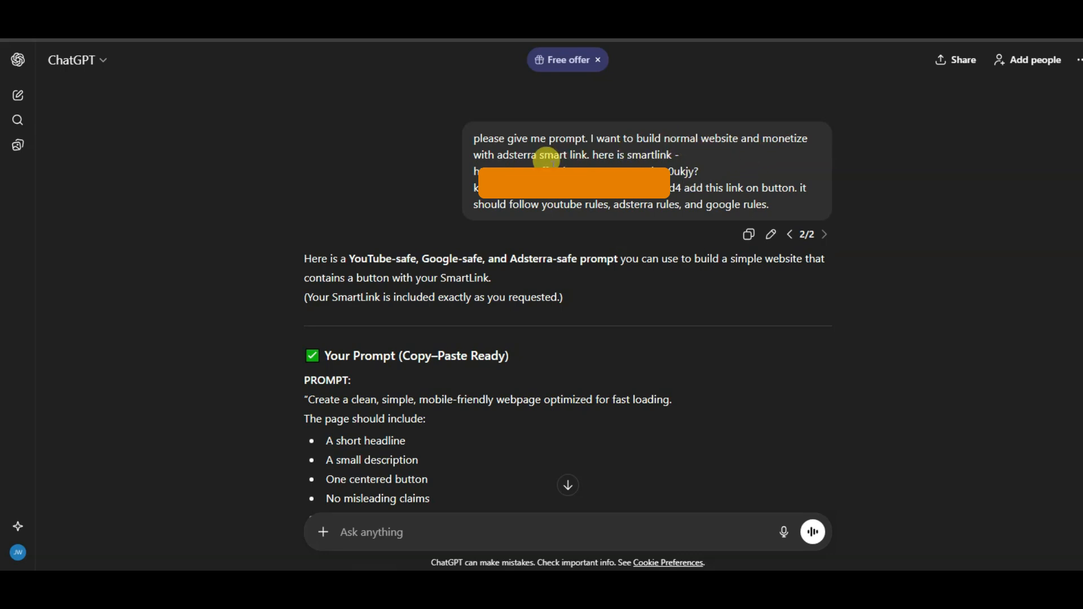
{"action": "mouse_move", "coordinate": [649, 155]}
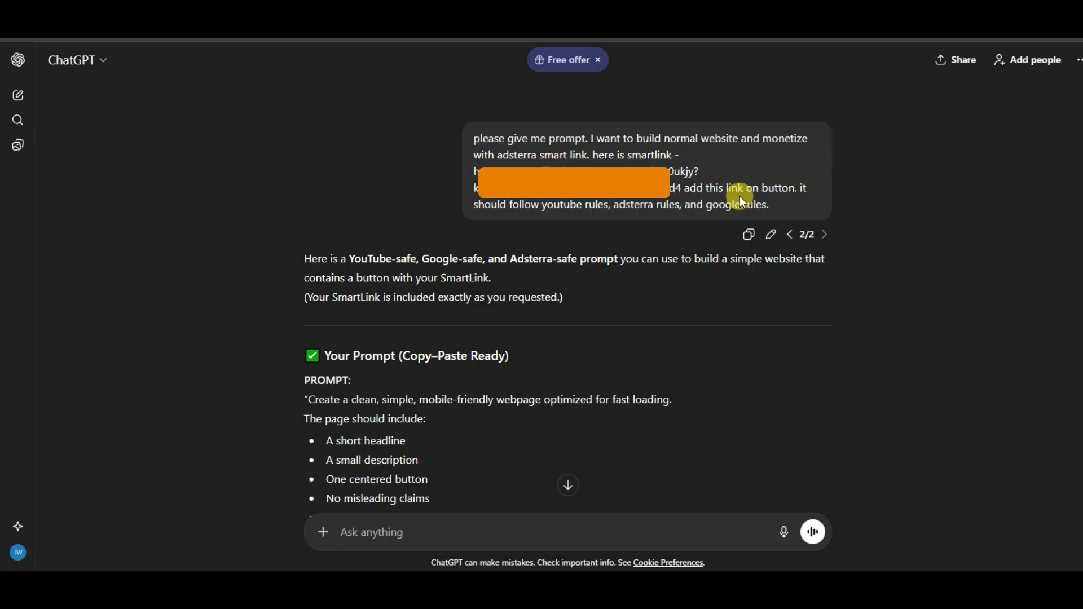
{"action": "mouse_move", "coordinate": [563, 216]}
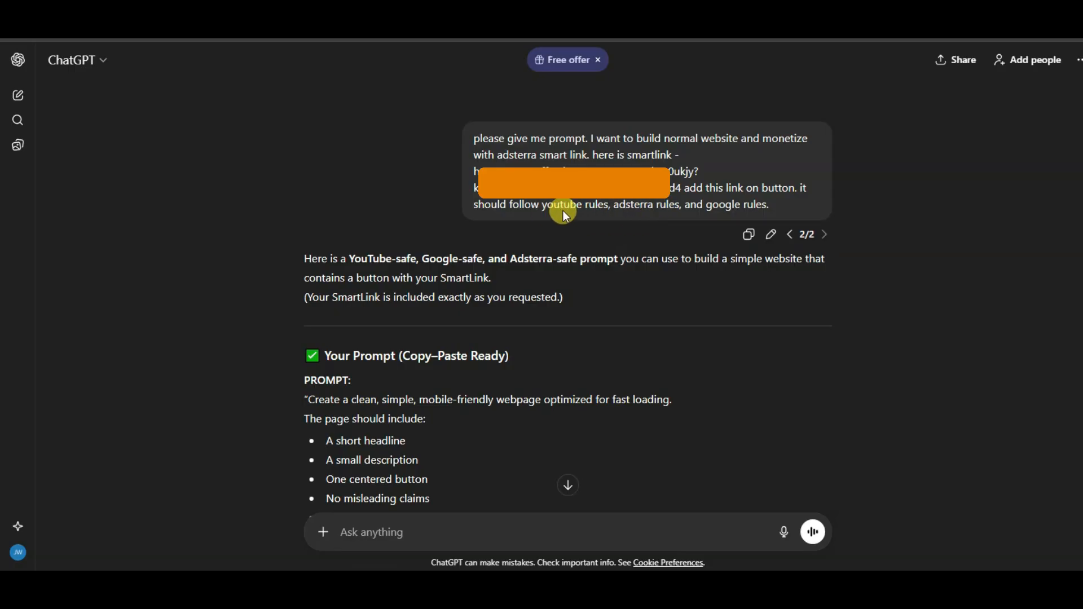
{"action": "mouse_move", "coordinate": [694, 219]}
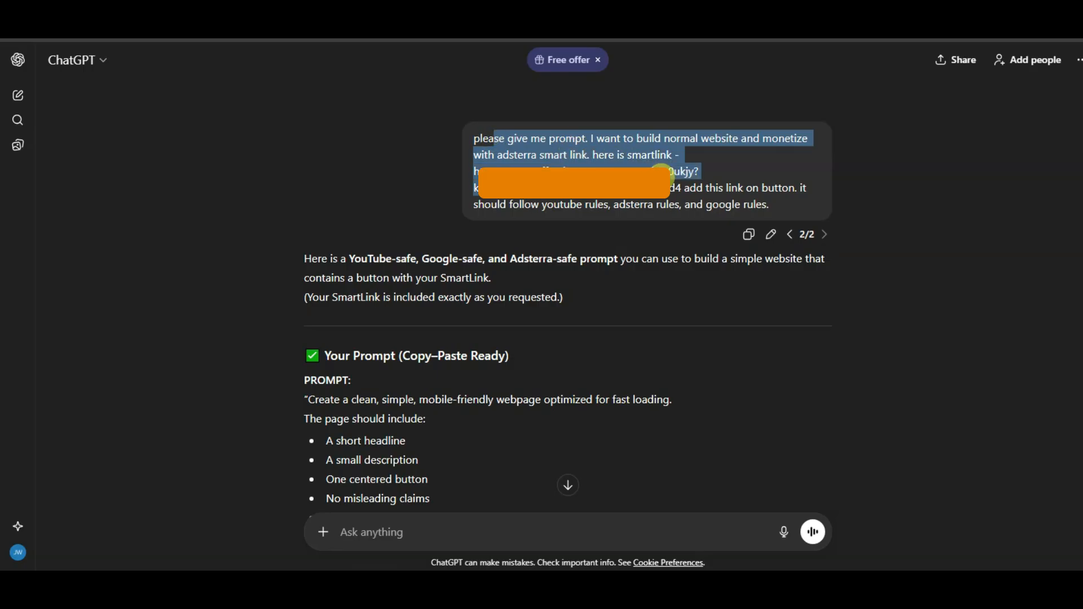
Step: Paste the prepared landing-page prompt into Bolt and start Build now
{"action": "scroll", "scroll_direction": "down", "scroll_amount": 3}
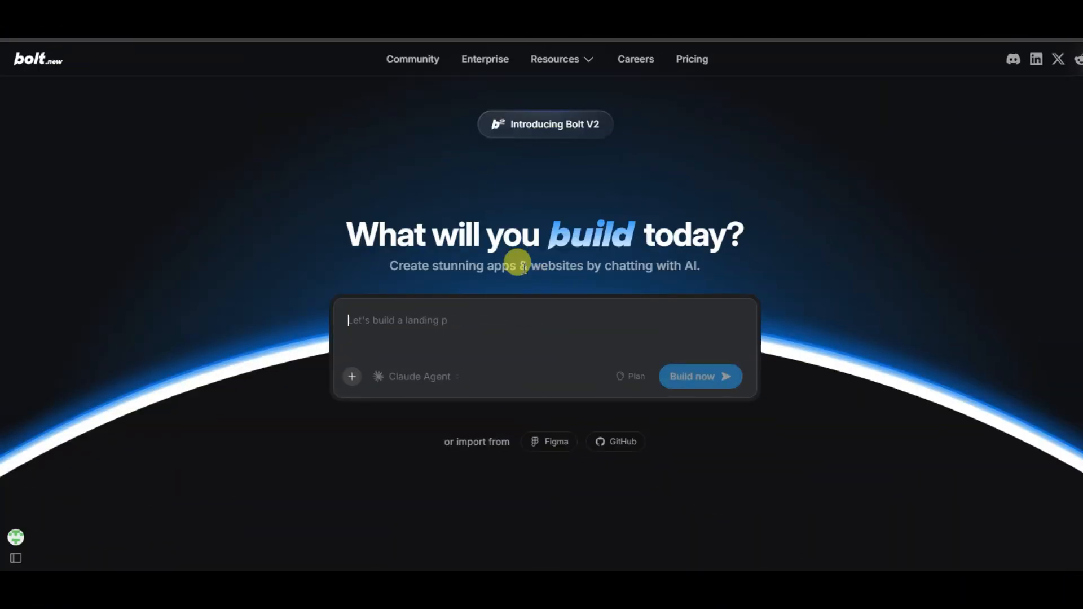
{"action": "right_click", "coordinate": [494, 325]}
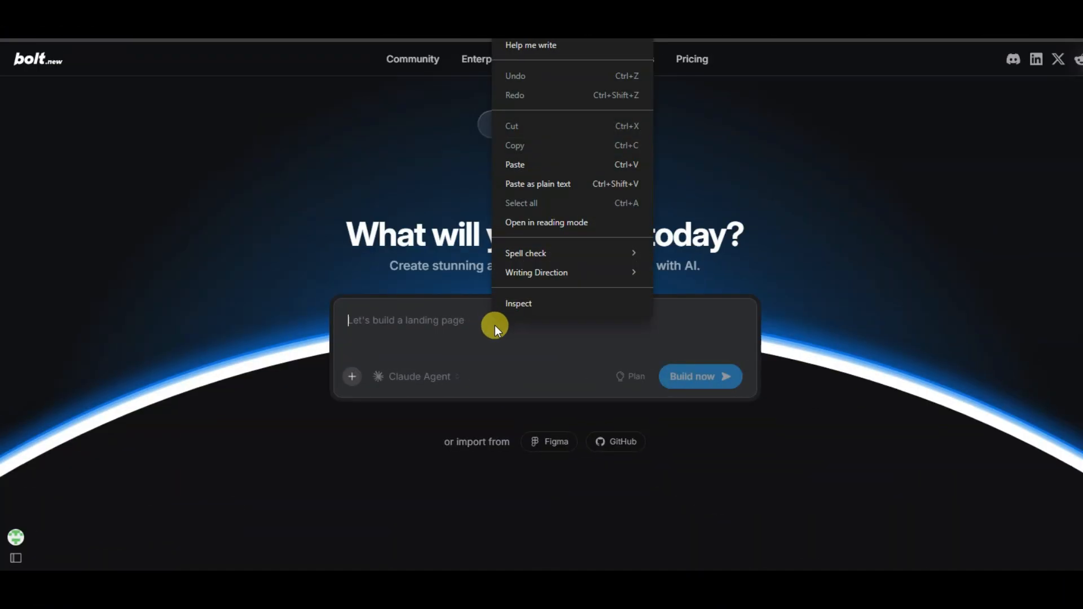
{"action": "left_click", "coordinate": [514, 164]}
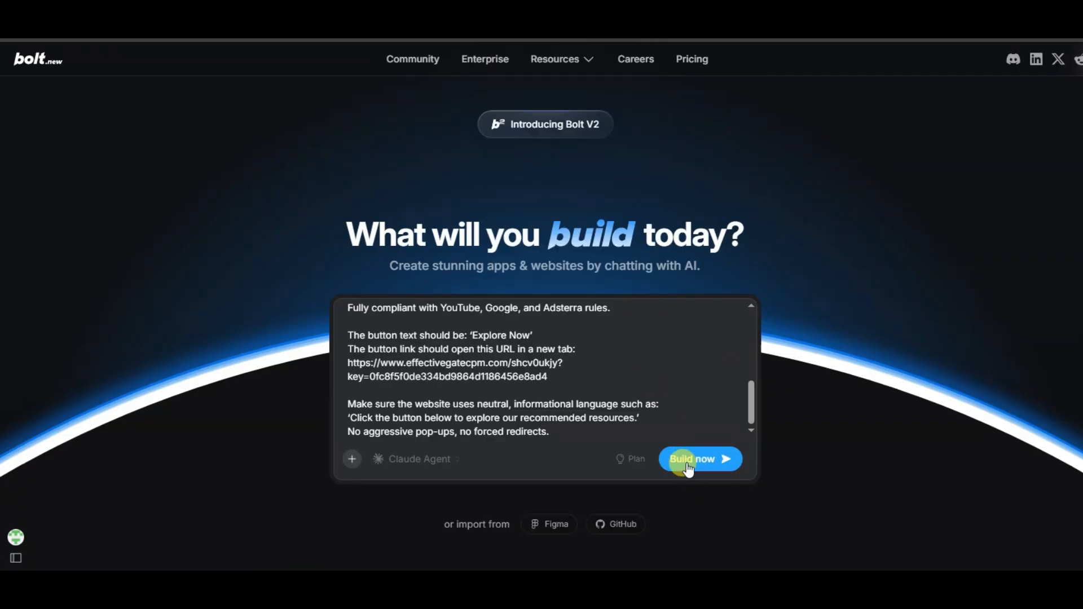
{"action": "left_click", "coordinate": [699, 459]}
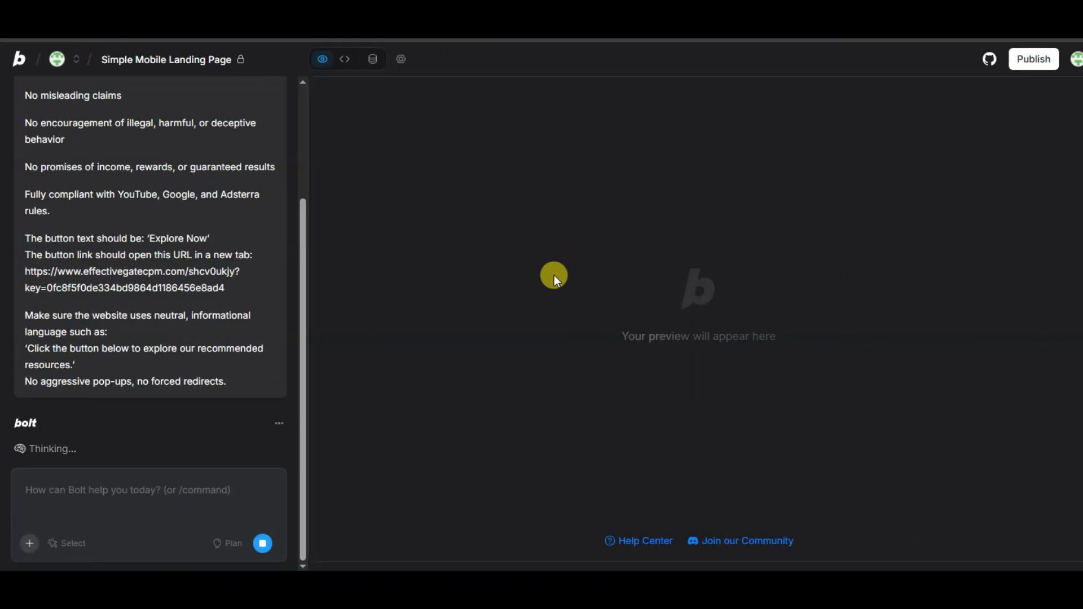
Step: Scroll the preview to review the ResourceHub hero, Explore Now button and feature cards
{"action": "scroll", "scroll_direction": "up", "scroll_amount": 3}
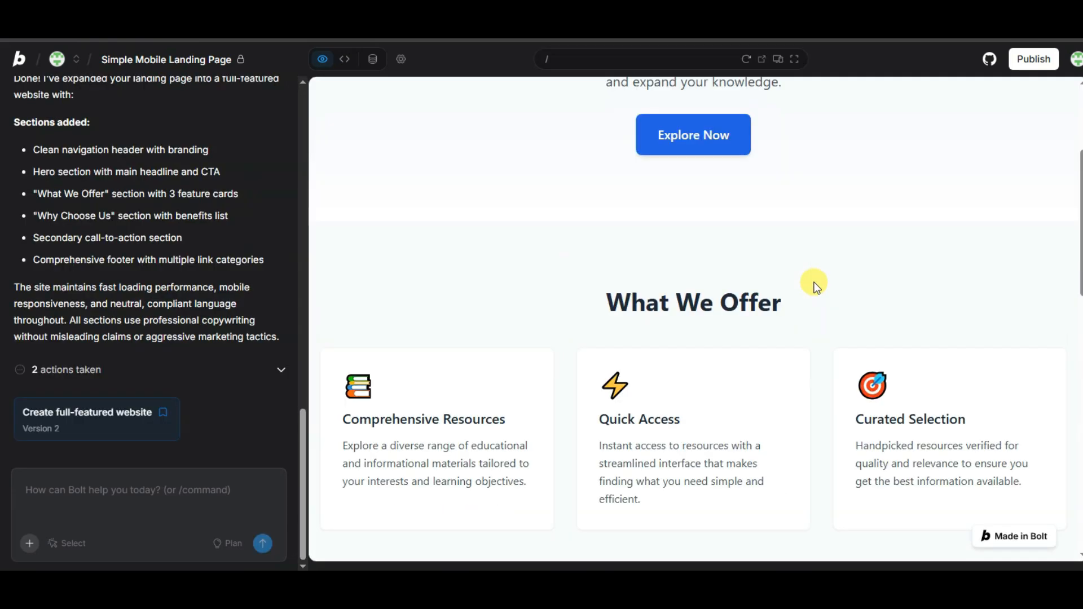
{"action": "scroll", "scroll_direction": "up", "scroll_amount": 3}
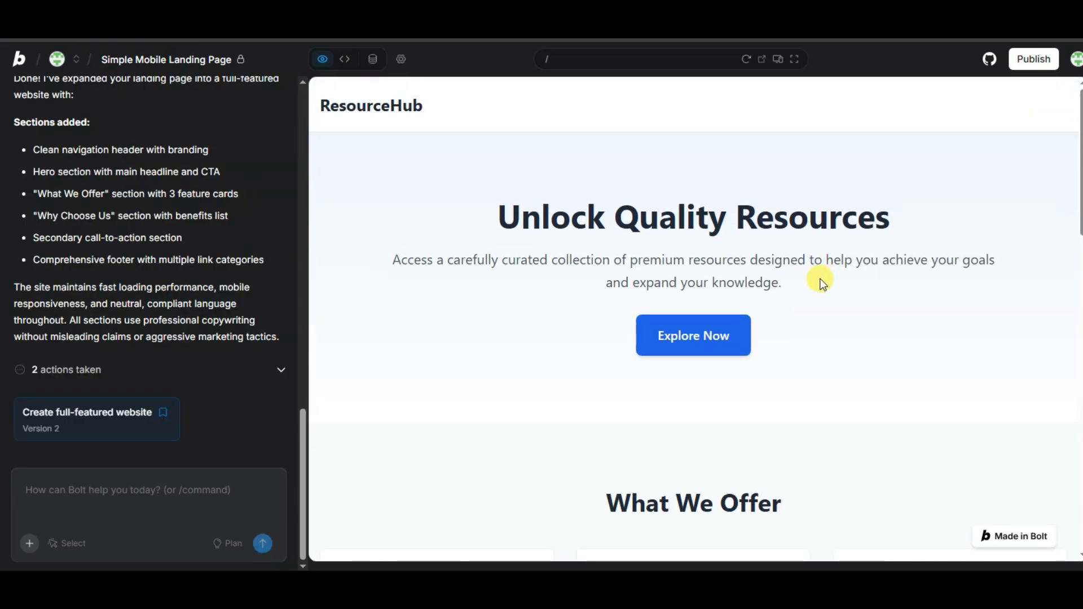
{"action": "mouse_move", "coordinate": [860, 285]}
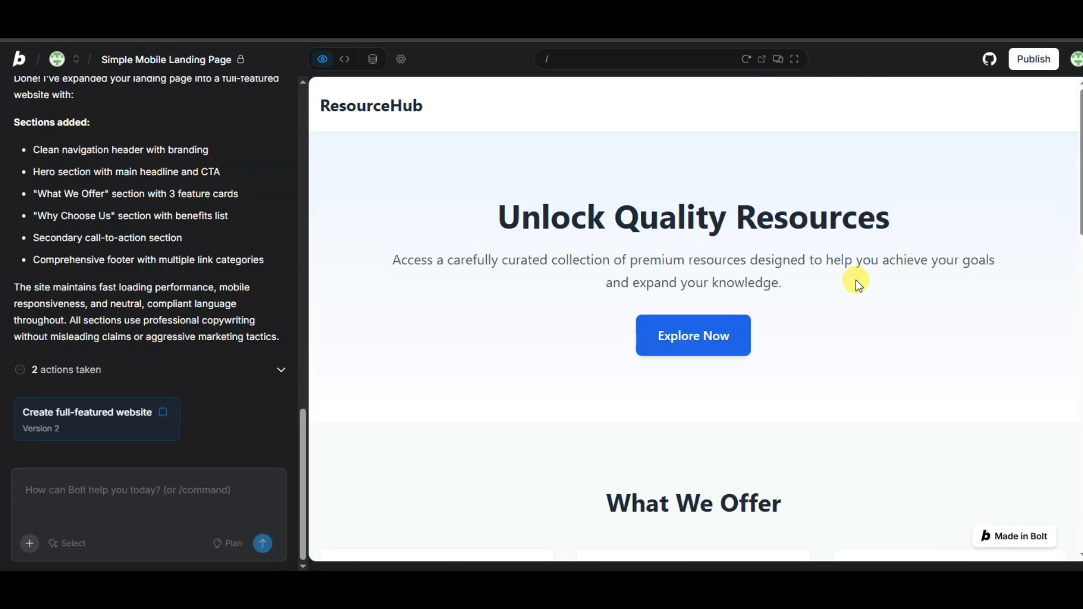
{"action": "mouse_move", "coordinate": [692, 336]}
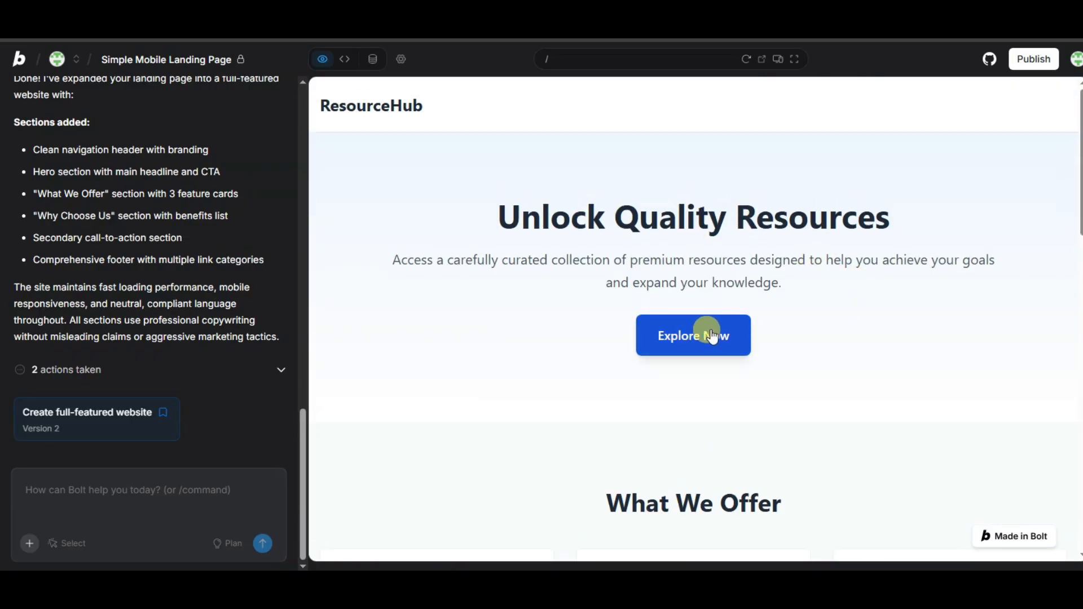
{"action": "mouse_move", "coordinate": [691, 328]}
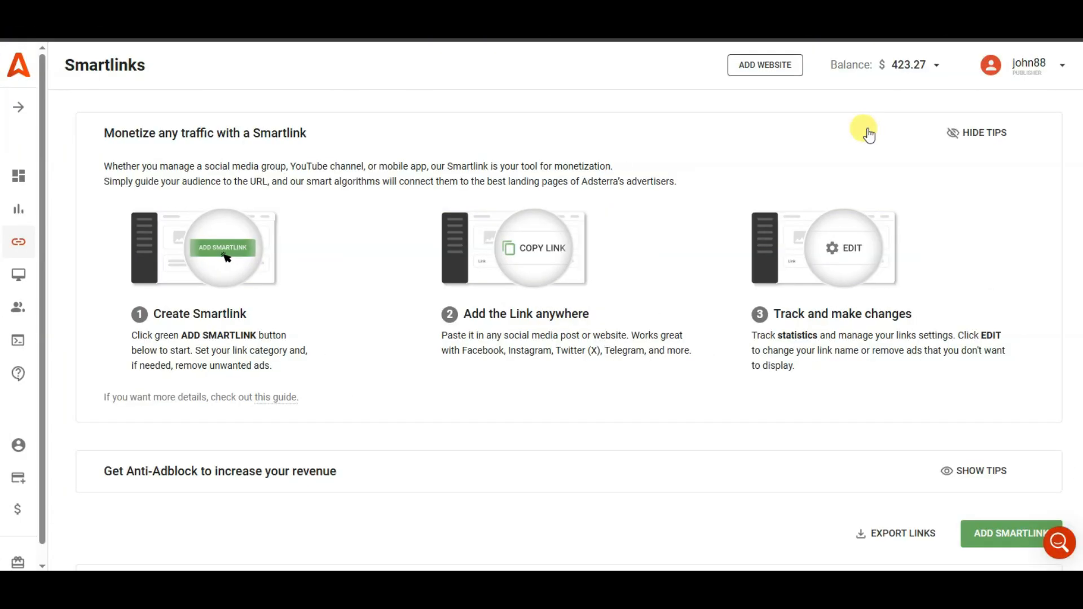
{"action": "mouse_move", "coordinate": [886, 135]}
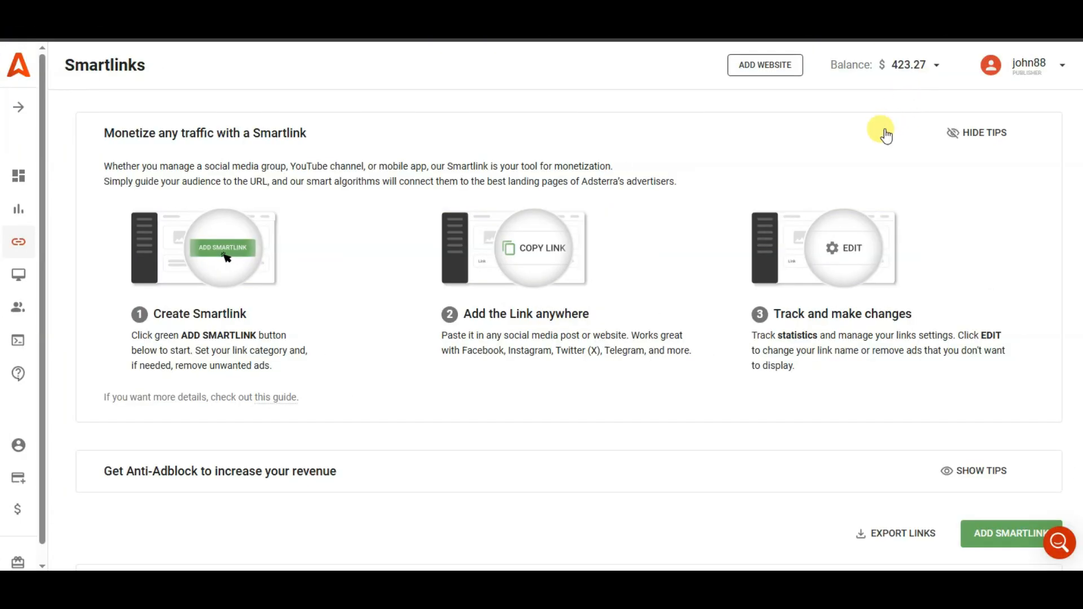
{"action": "mouse_move", "coordinate": [856, 159]}
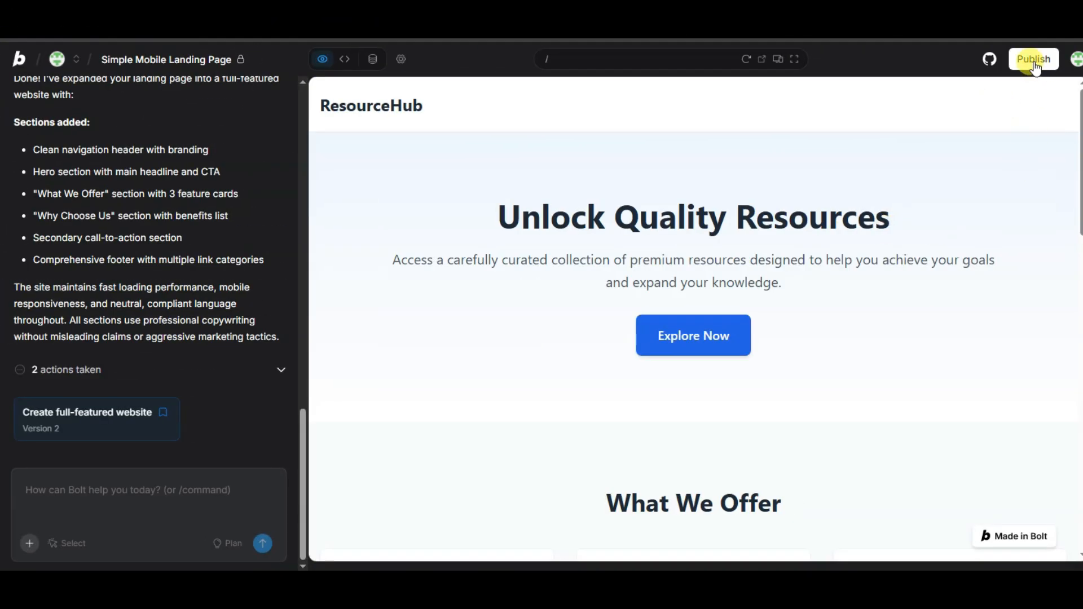
Step: Publish the ResourceHub site from the top-right toolbar
{"action": "left_click", "coordinate": [1033, 59]}
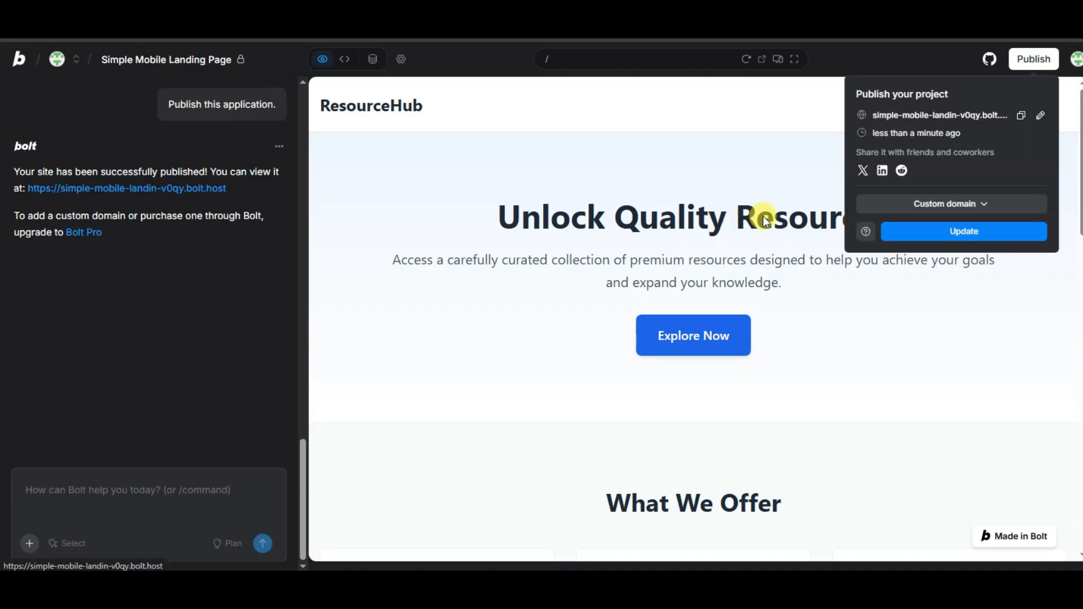
{"action": "mouse_move", "coordinate": [1040, 115]}
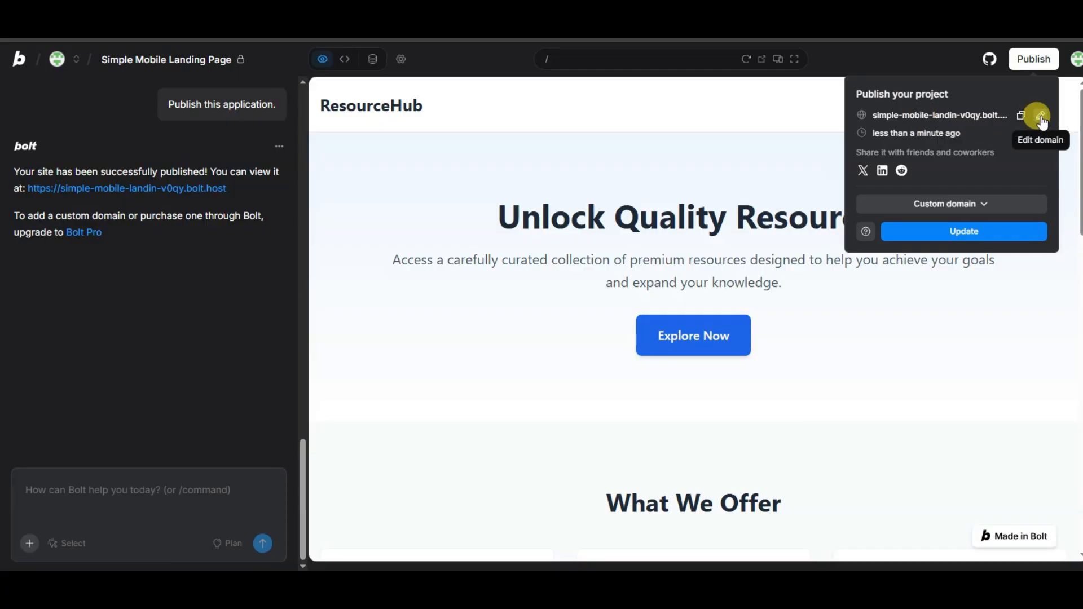
Step: Set the subdomain to 'resourcehub', save and republish, then copy the new link
{"action": "left_click", "coordinate": [1035, 114]}
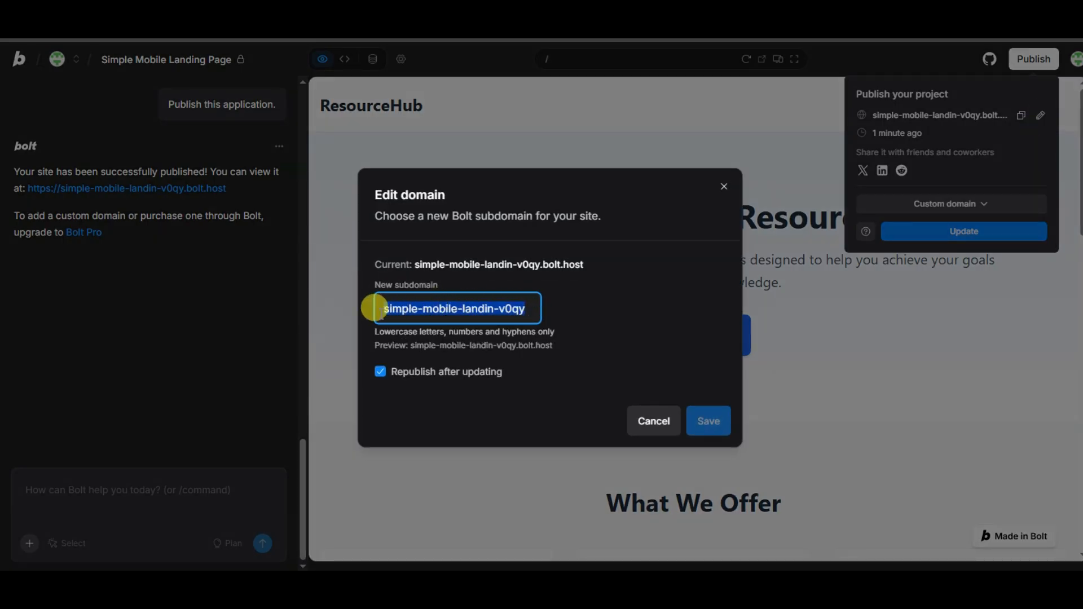
{"action": "type", "text": "resourcehub"}
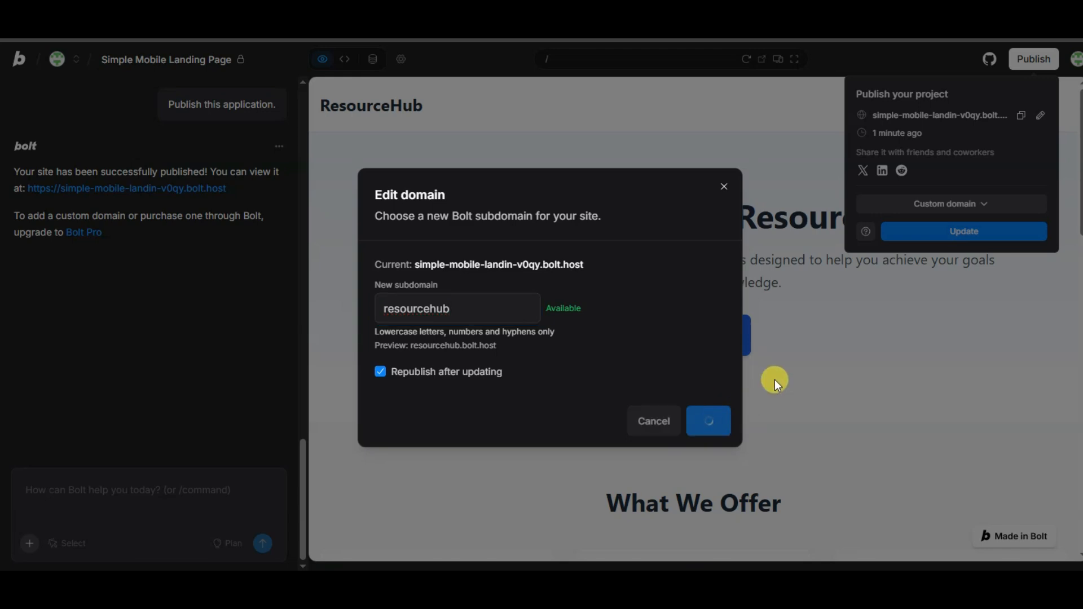
{"action": "left_click", "coordinate": [707, 421]}
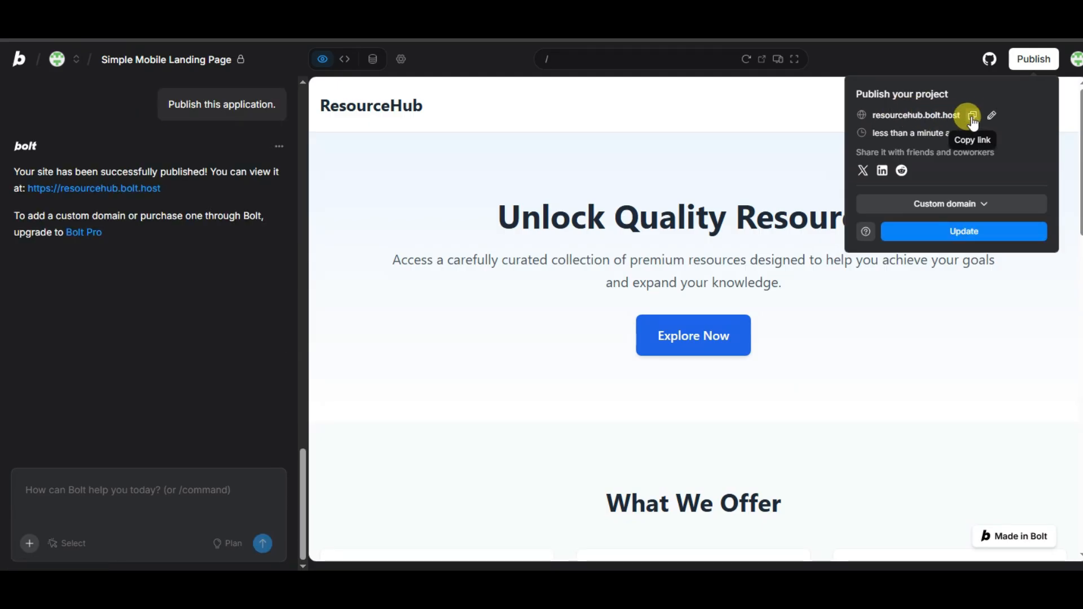
{"action": "left_click", "coordinate": [969, 115]}
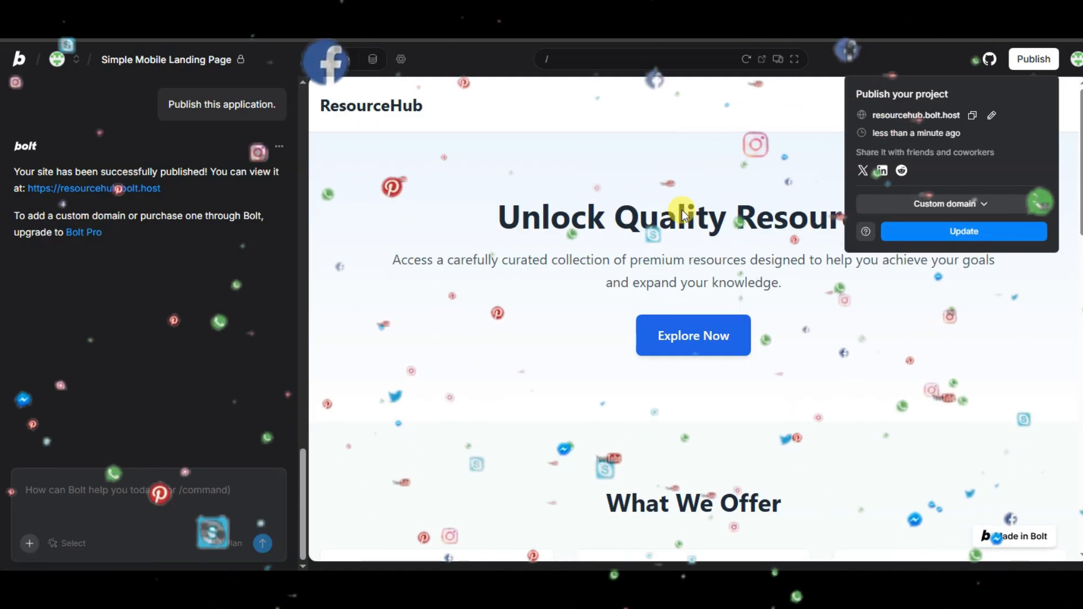
{"action": "mouse_move", "coordinate": [731, 231]}
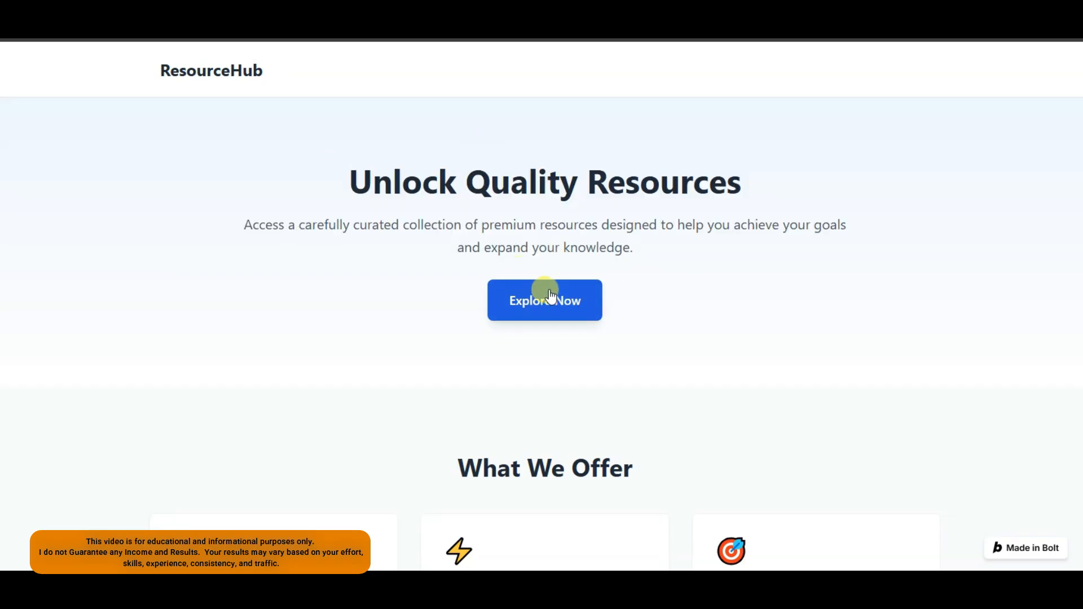
Step: Test the Explore Now button on the live ResourceHub site
{"action": "left_click", "coordinate": [544, 300]}
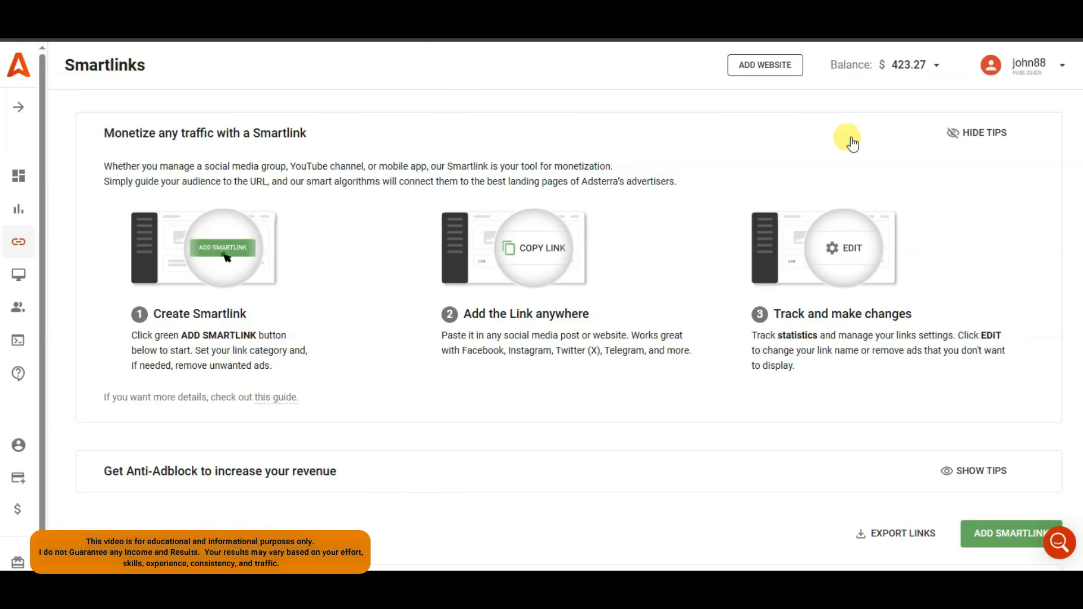
{"action": "mouse_move", "coordinate": [910, 83]}
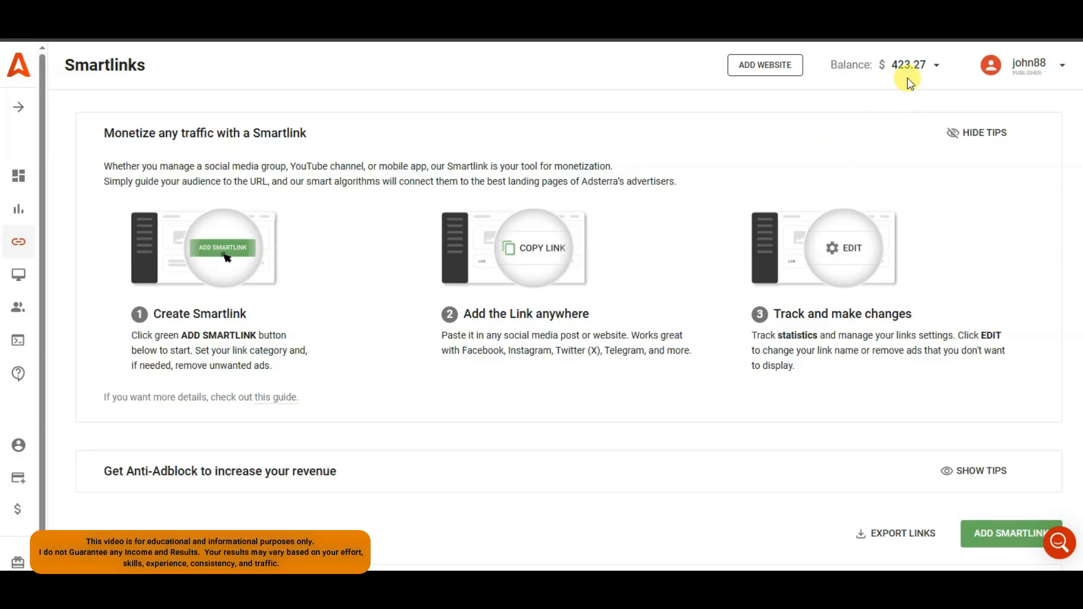
{"action": "mouse_move", "coordinate": [898, 218]}
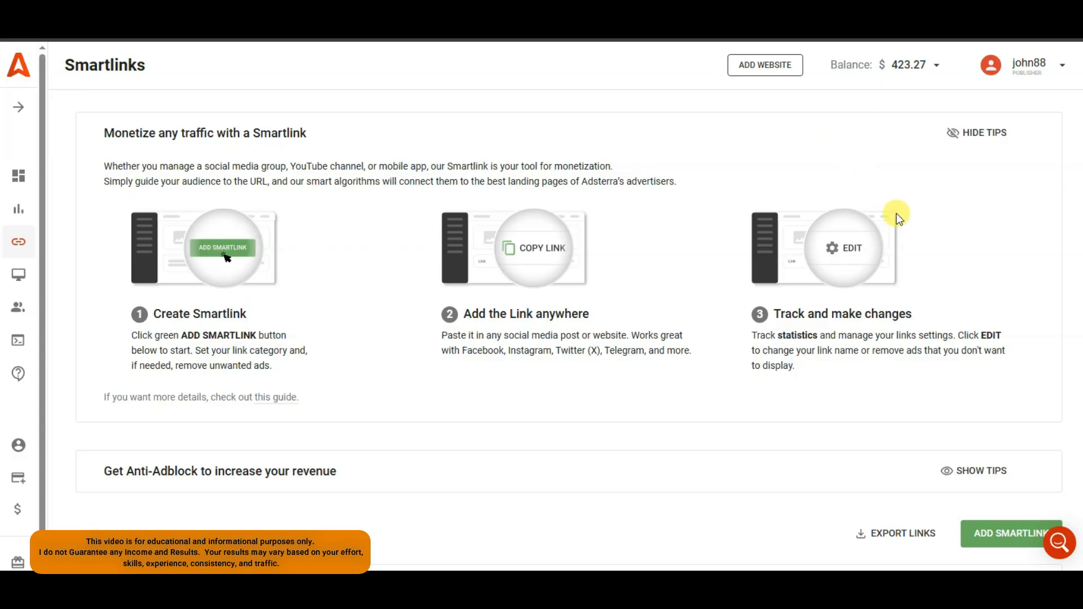
{"action": "mouse_move", "coordinate": [860, 174]}
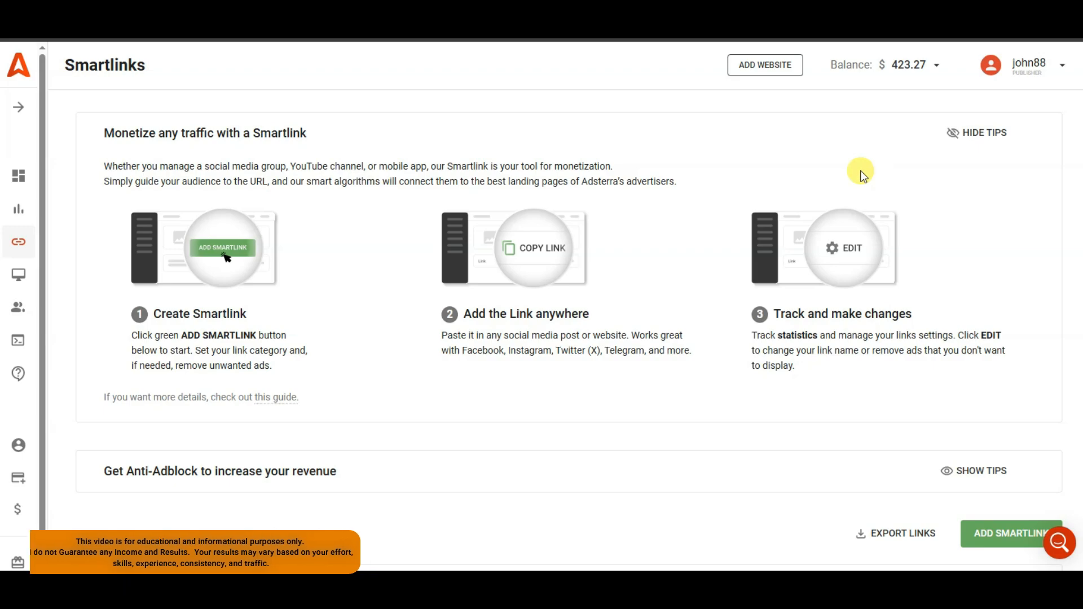